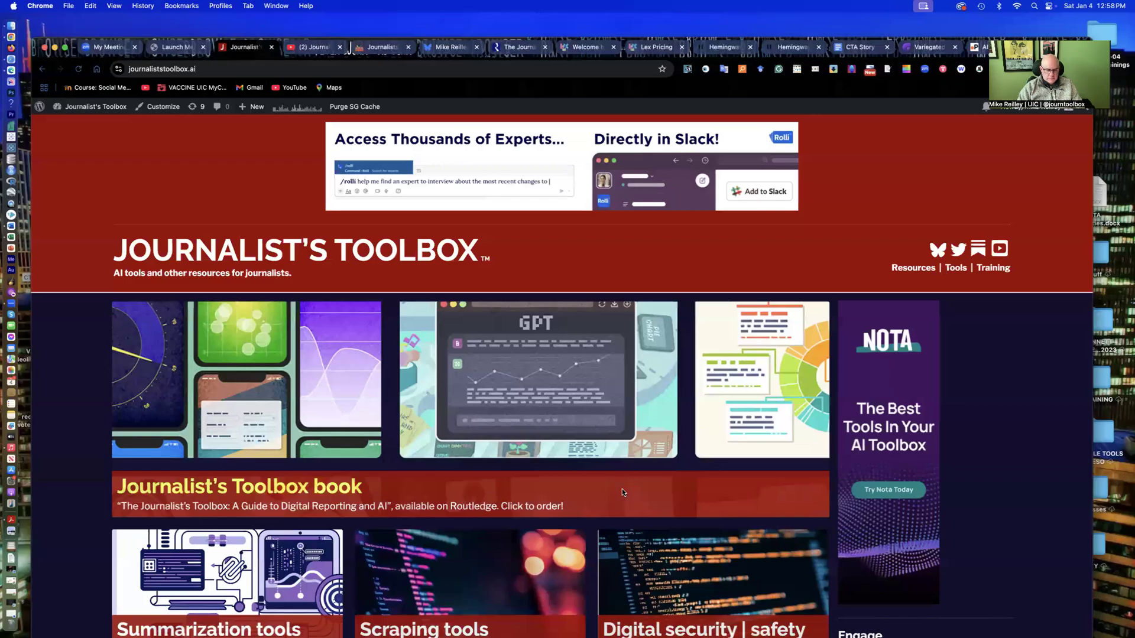
mouse_move(620, 494)
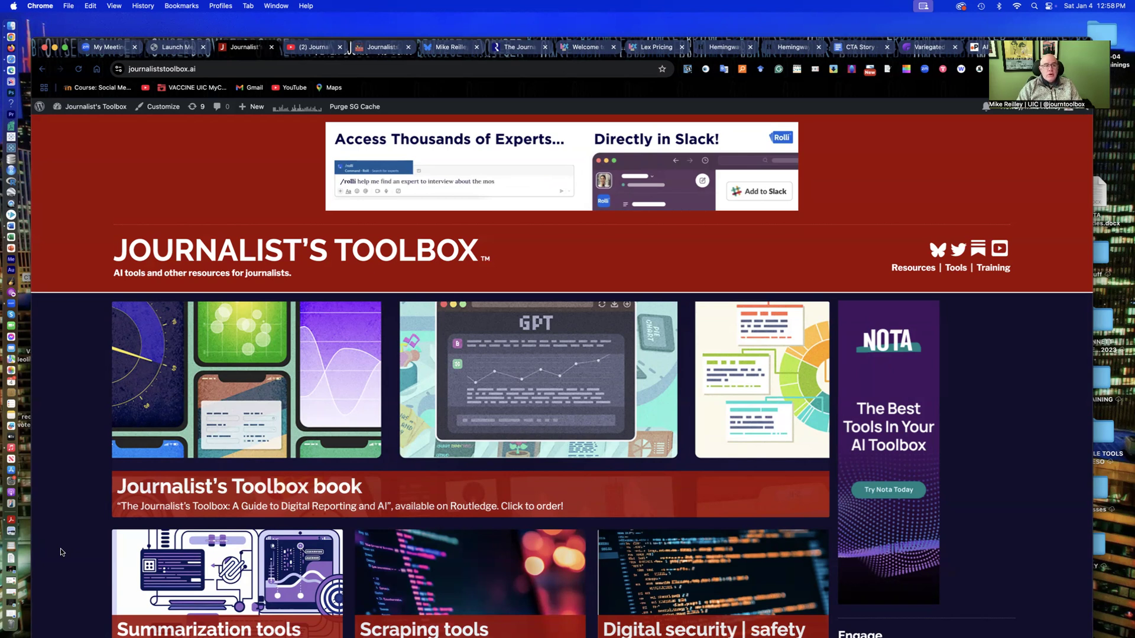
Step: Scroll down the Journalist's Toolbox homepage and go into the AI editing tools page
scroll(down, 3)
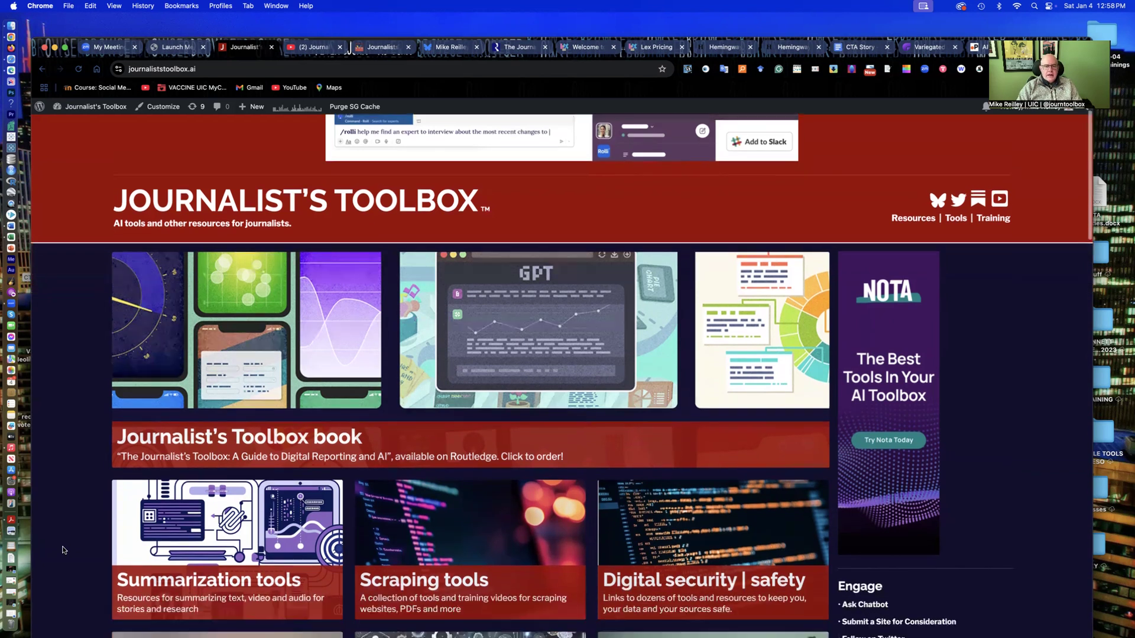
scroll(down, 3)
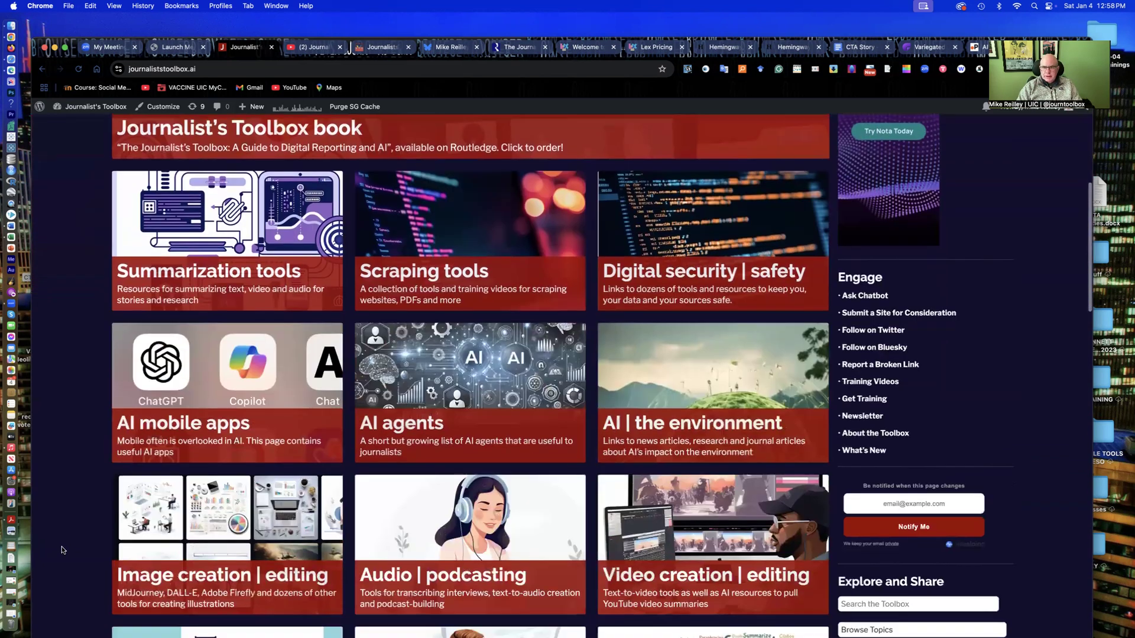
scroll(down, 3)
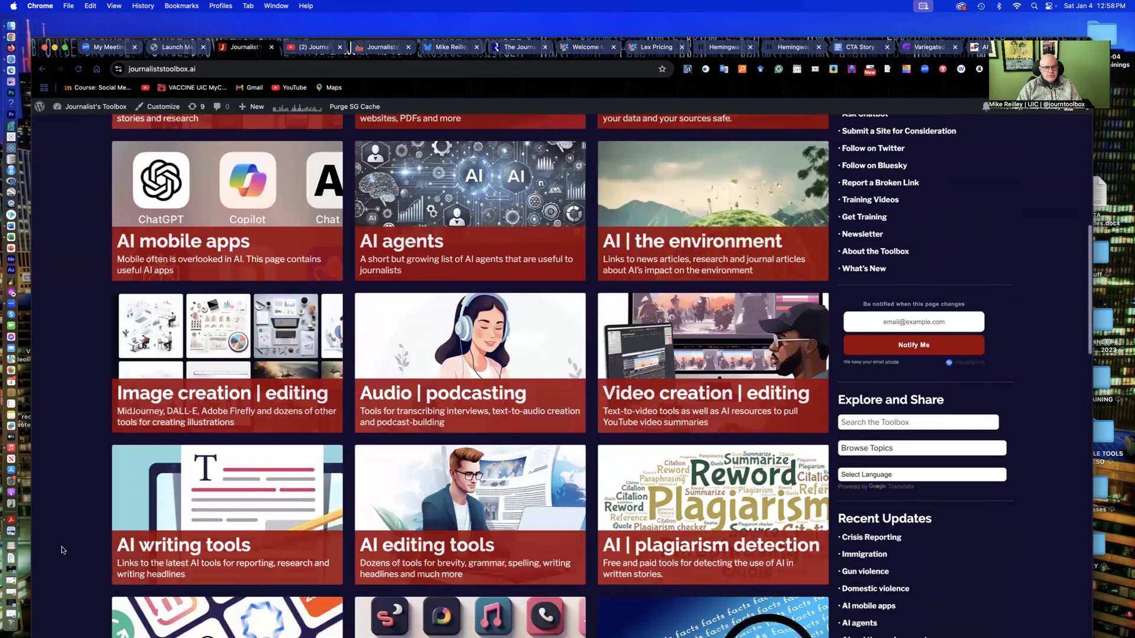
scroll(down, 3)
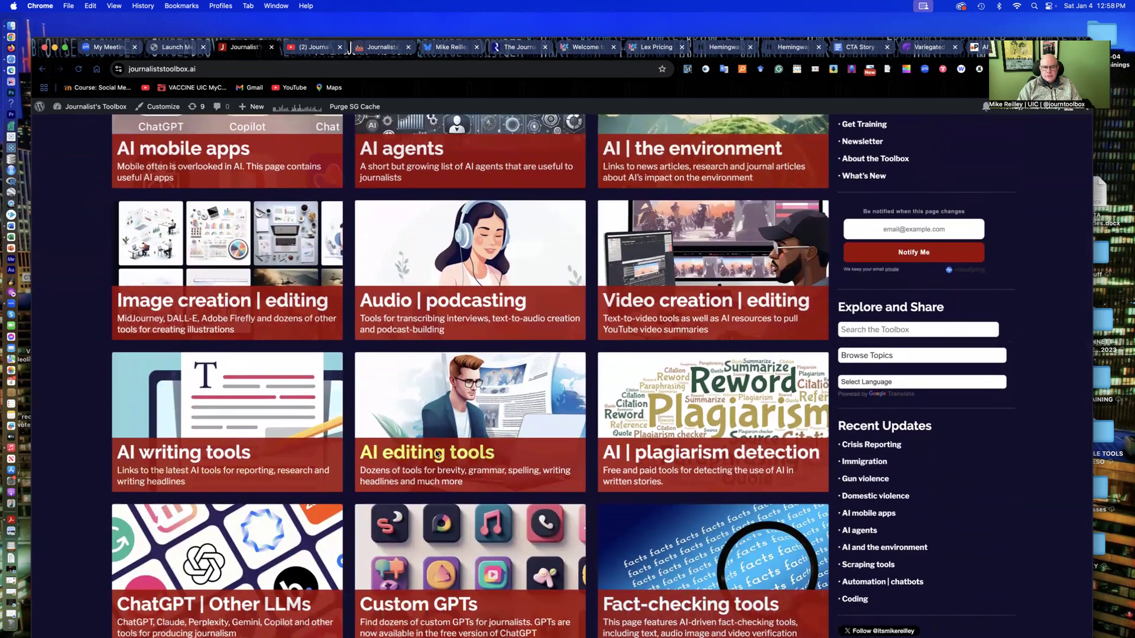
click(425, 453)
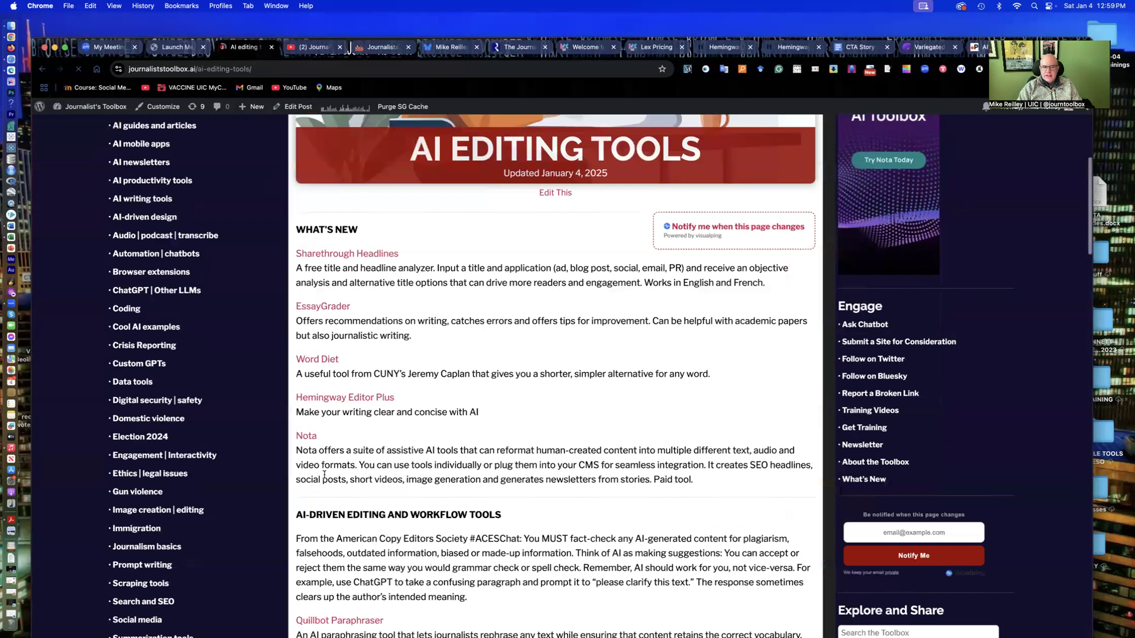
Step: Look through the AI editing and workflow tool list down to the embedded training video
scroll(down, 3)
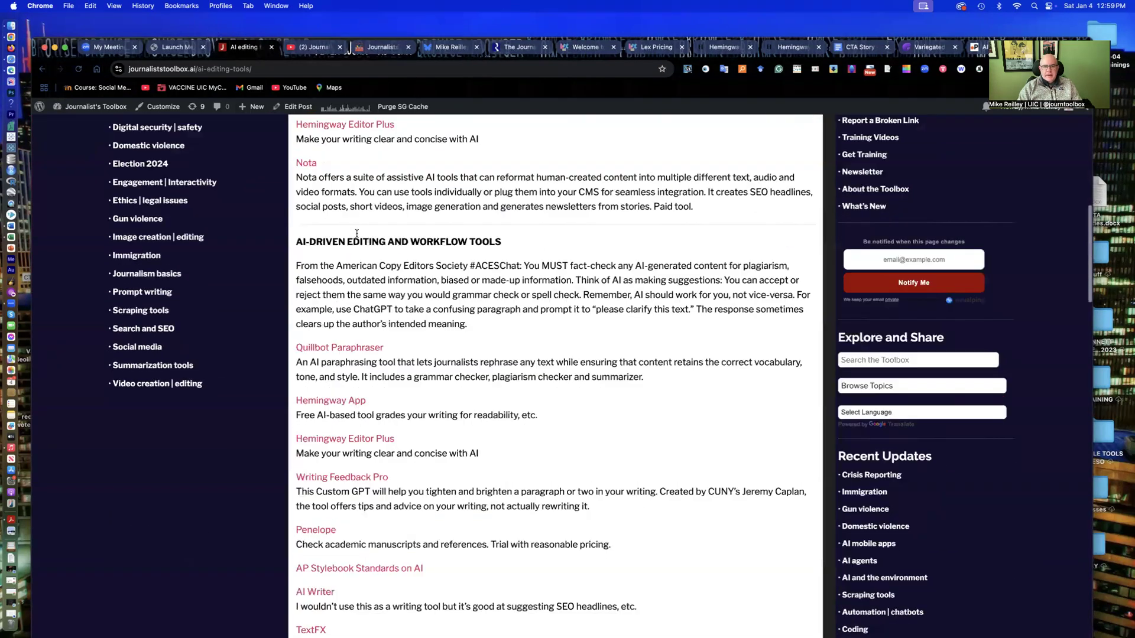
scroll(down, 3)
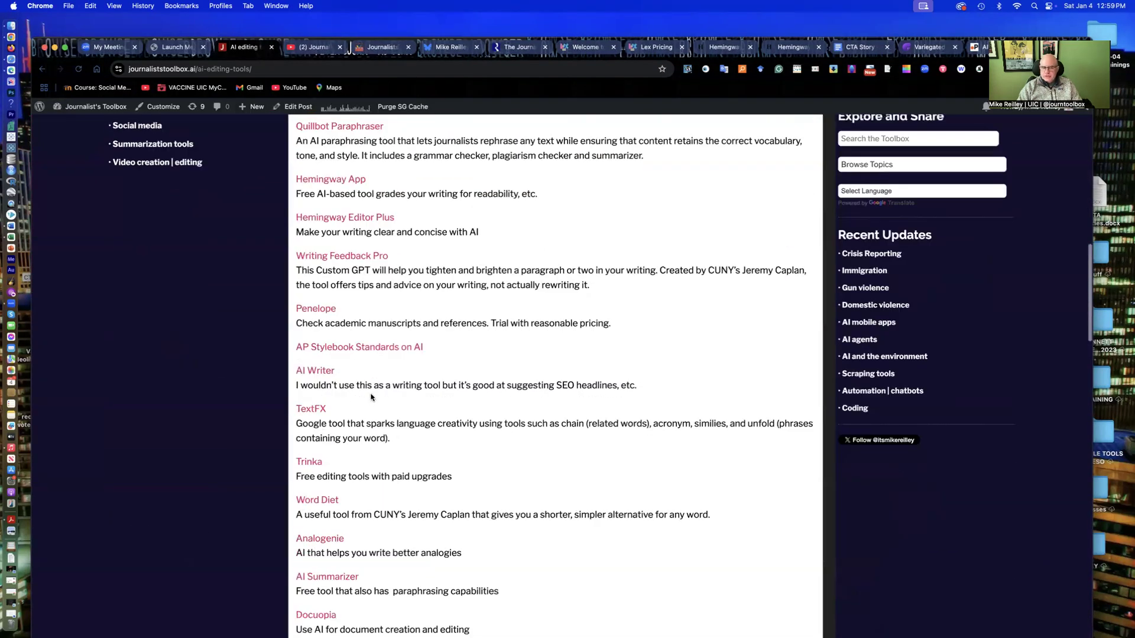
scroll(down, 3)
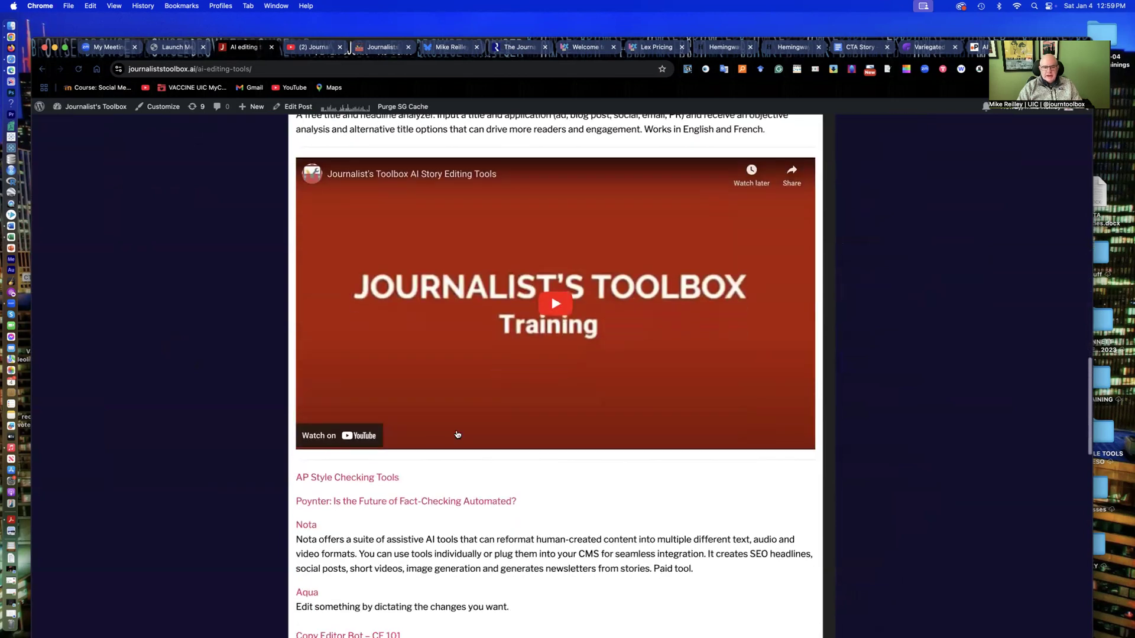
scroll(down, 3)
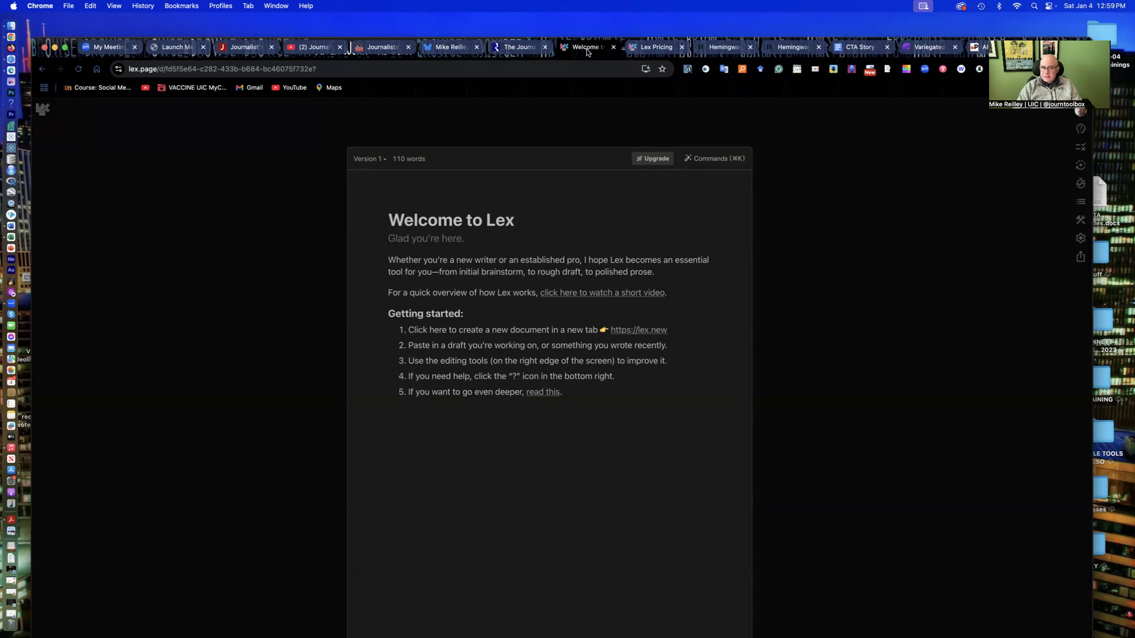
mouse_move(580, 146)
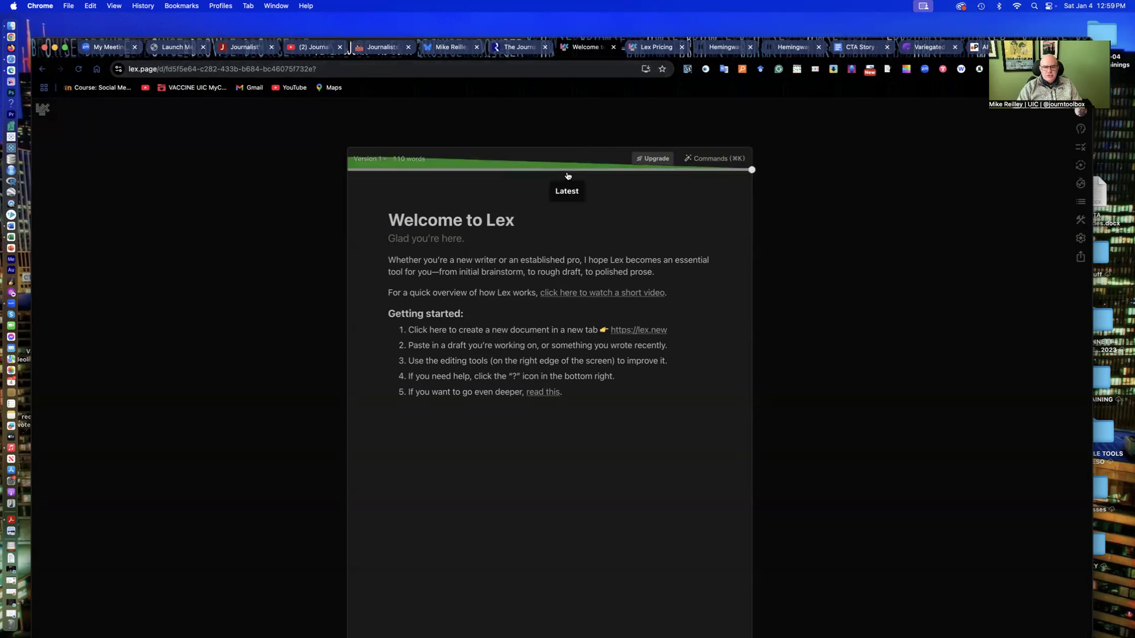
mouse_move(639, 334)
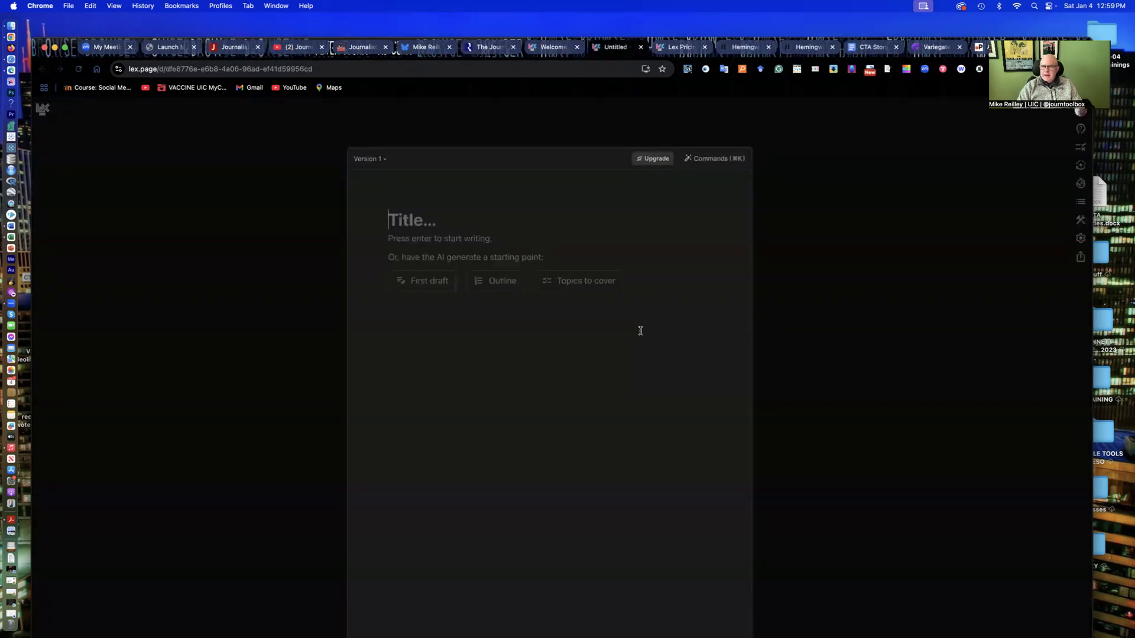
mouse_move(637, 329)
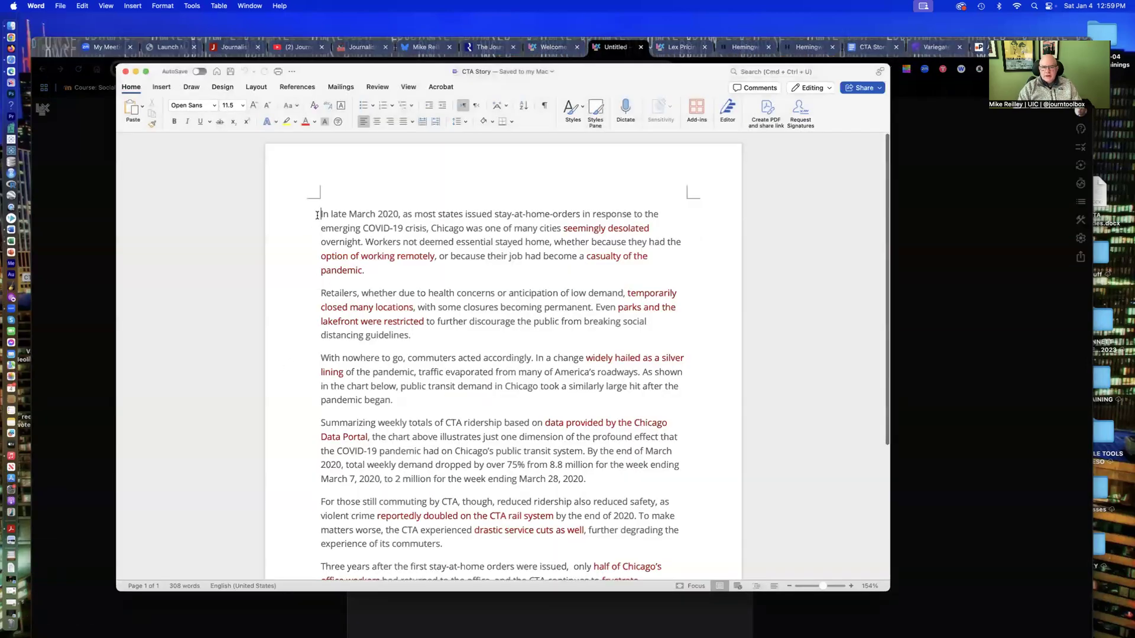
scroll(down, 3)
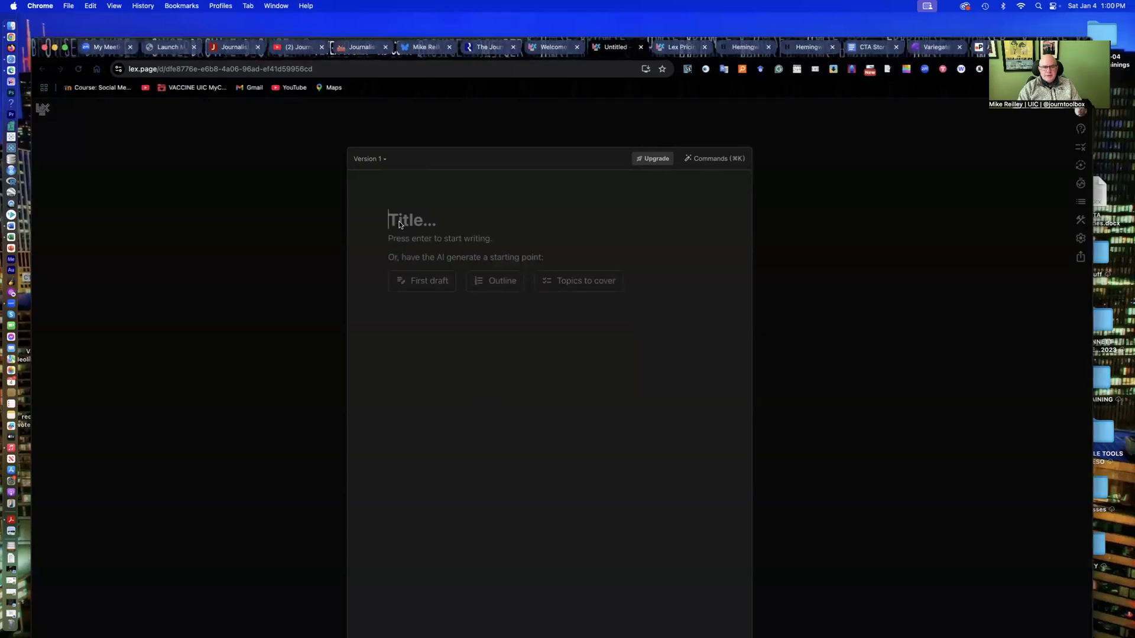
Step: Title the document 'CTA Ridership Still Recovering After Pandemic' and move to the body
text(C)
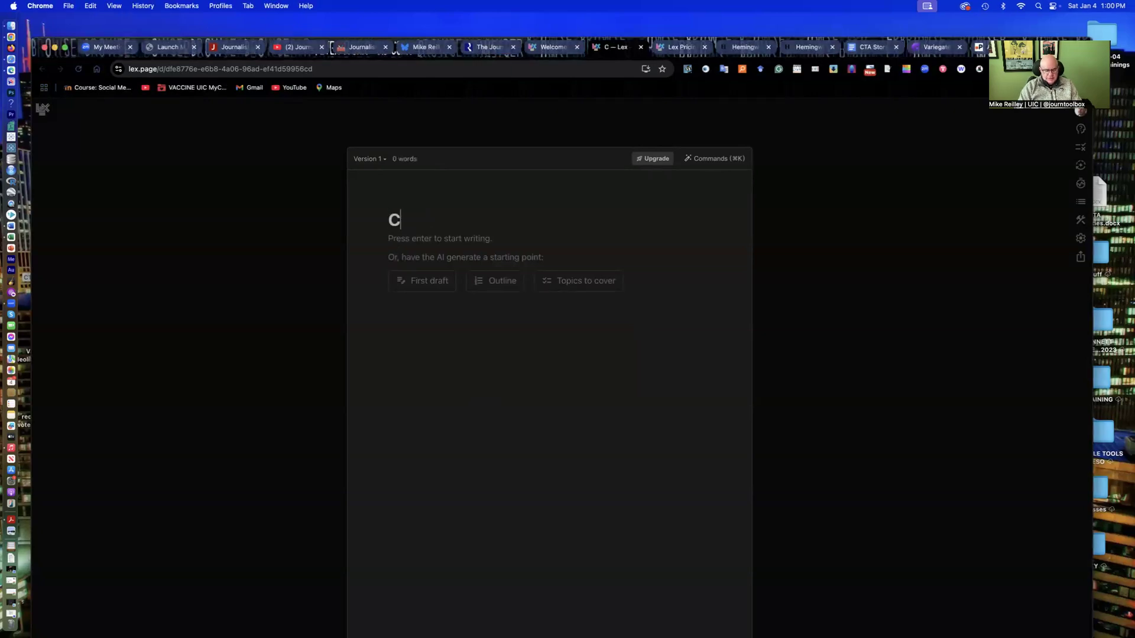
text(TA Ridership Still)
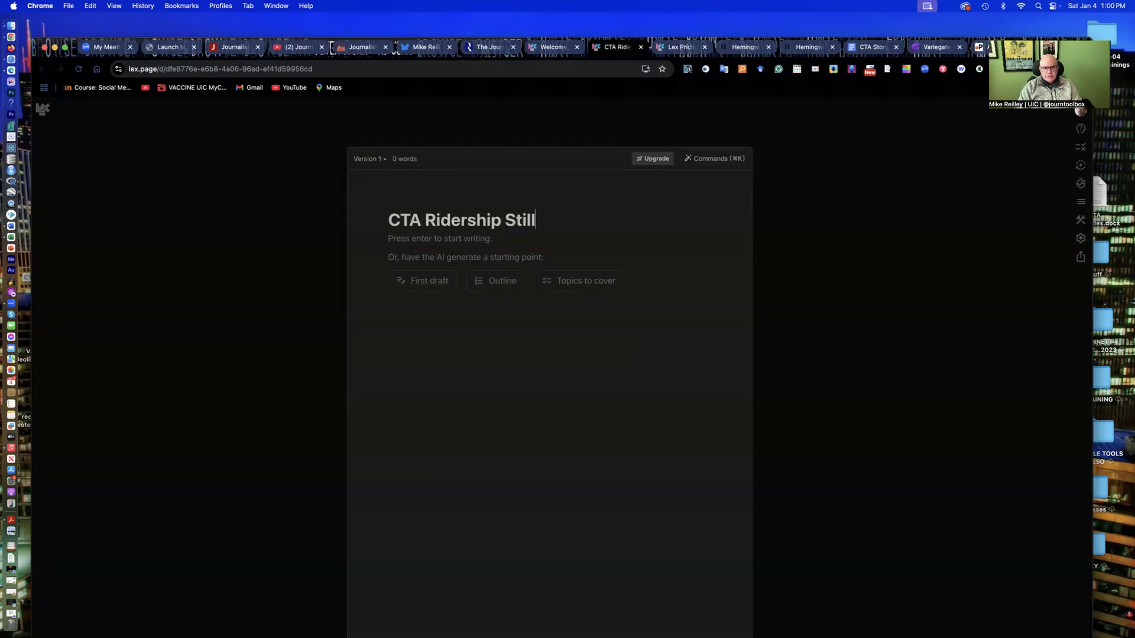
text(Recover)
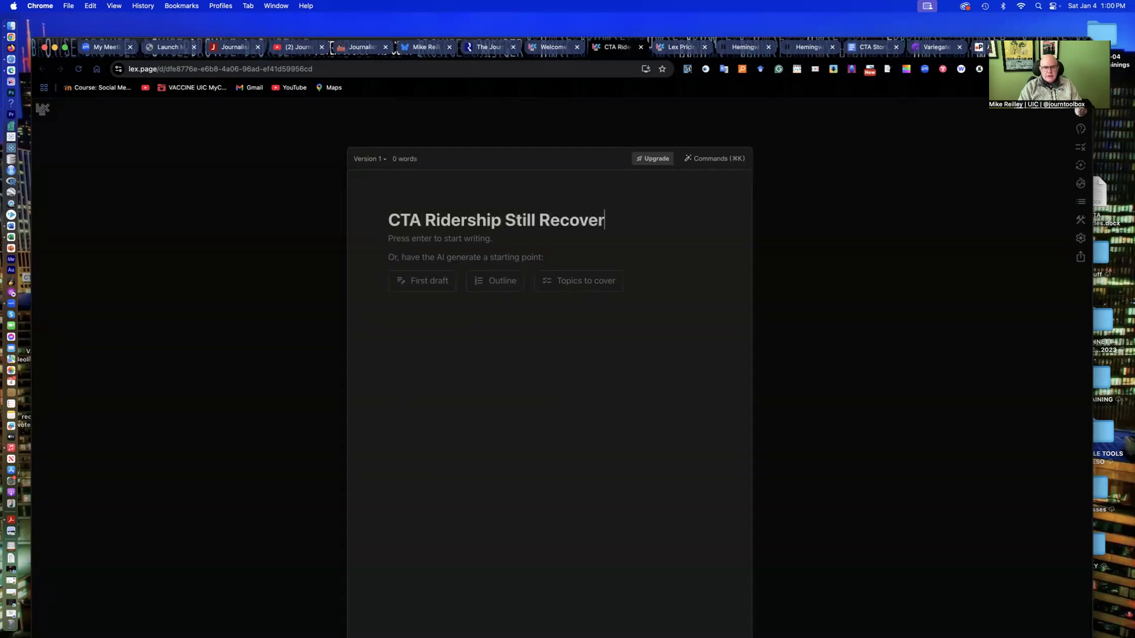
text(ing af)
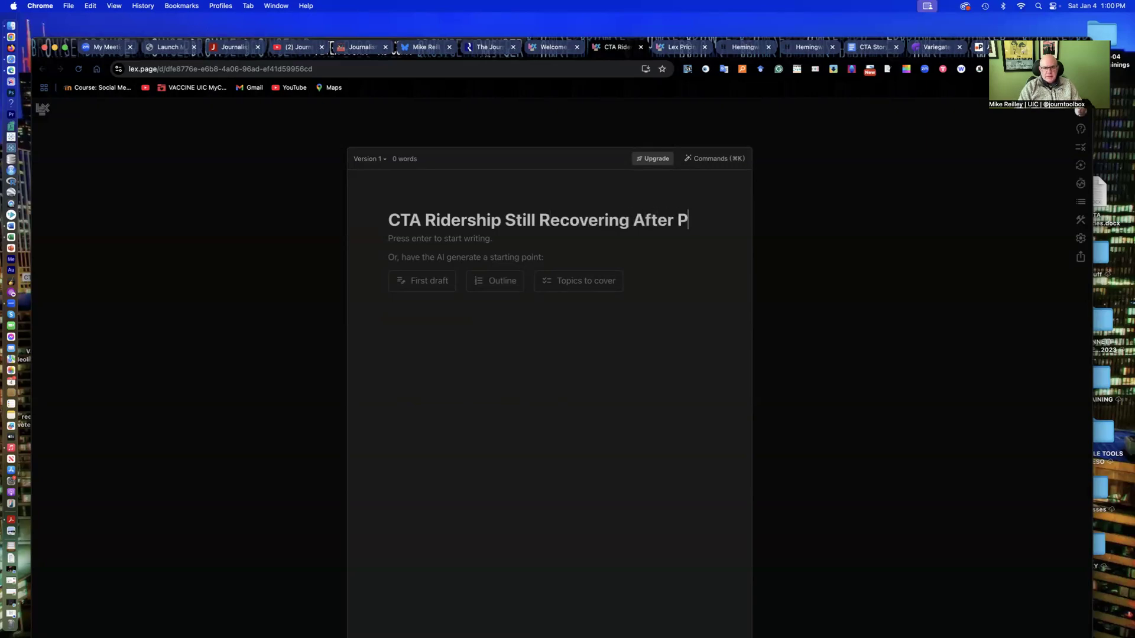
text(andem)
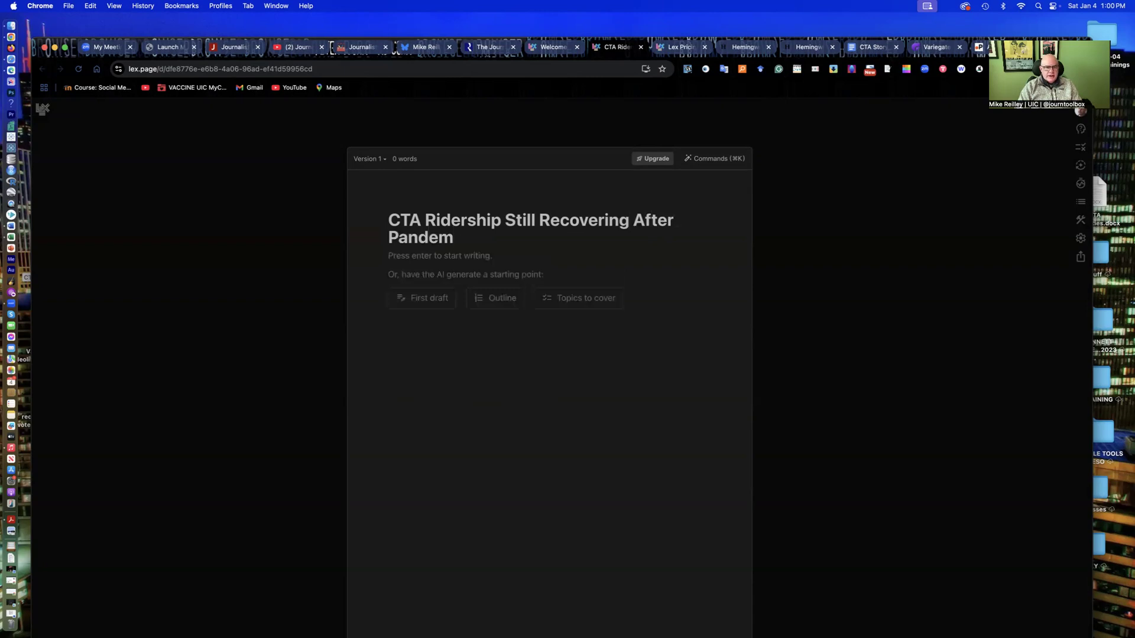
text(ic)
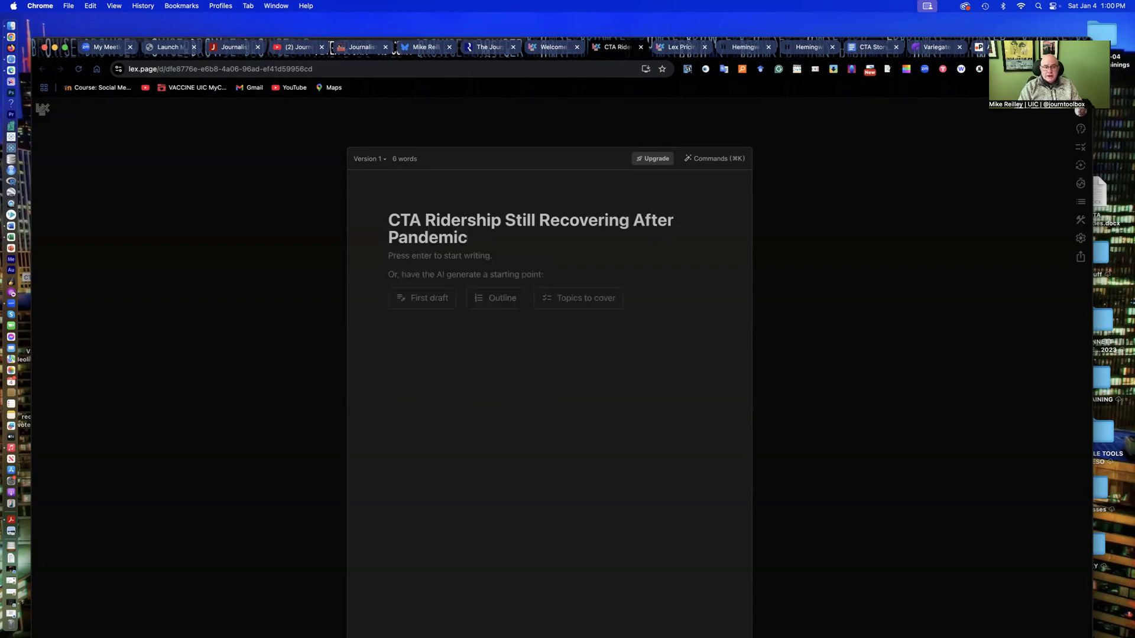
click(428, 298)
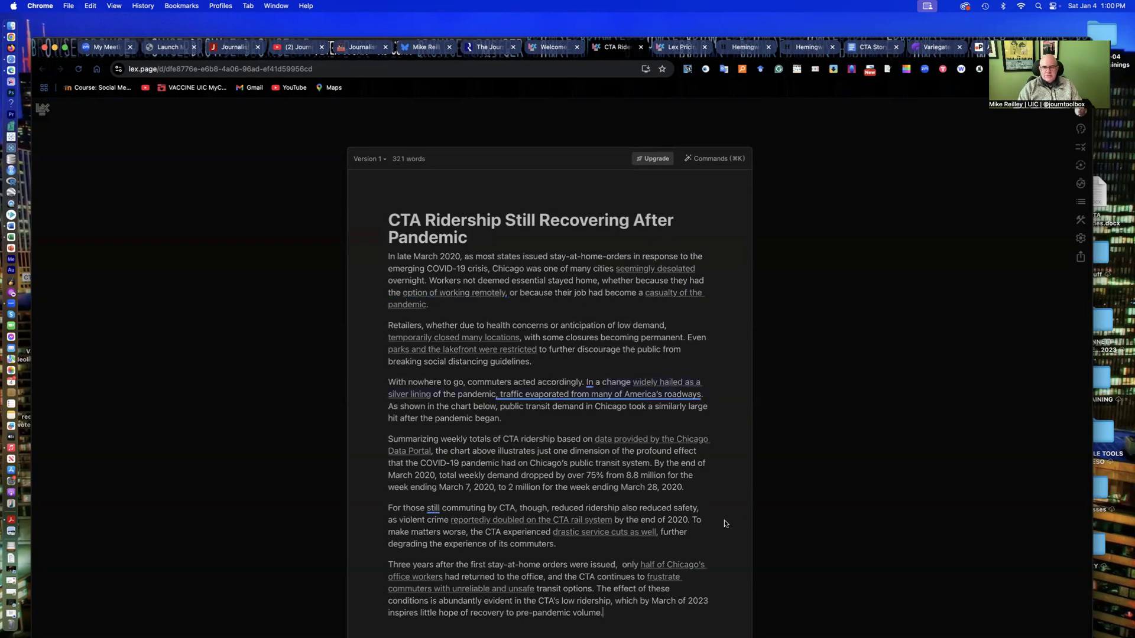
mouse_move(610, 613)
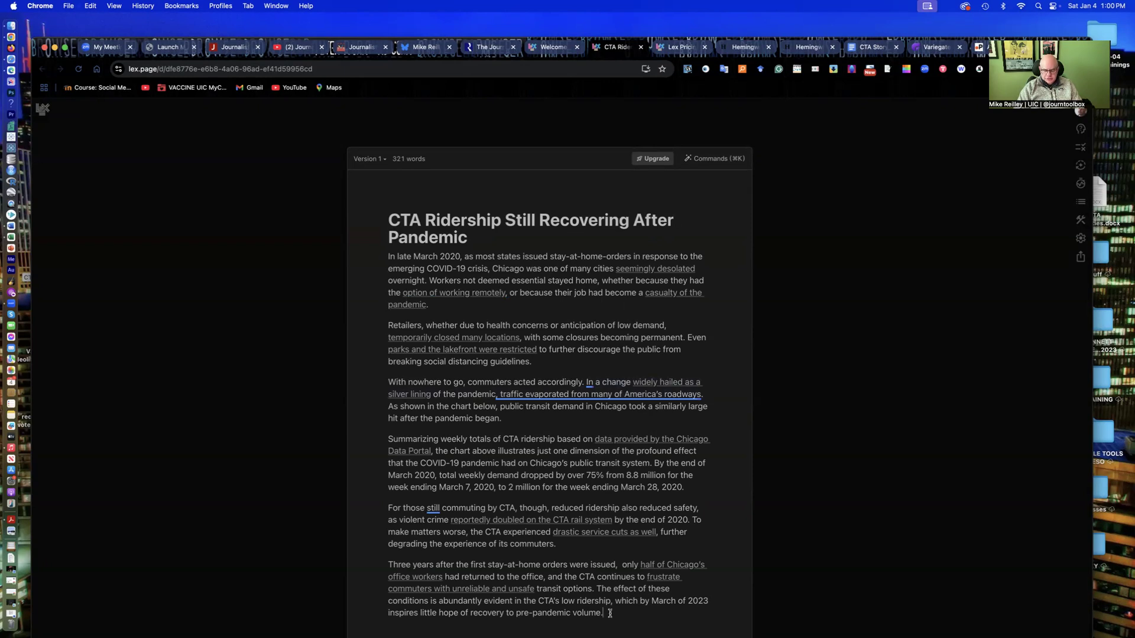
Step: Check the pasted 321-word story in the body, then go to the Lex pricing page
scroll(down, 3)
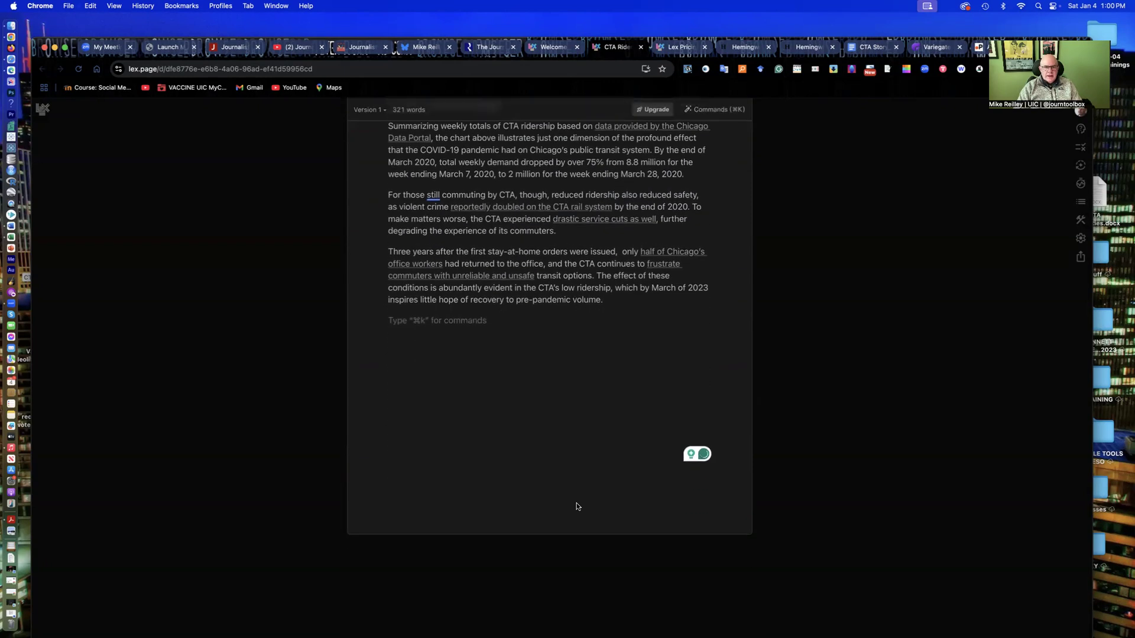
scroll(down, 3)
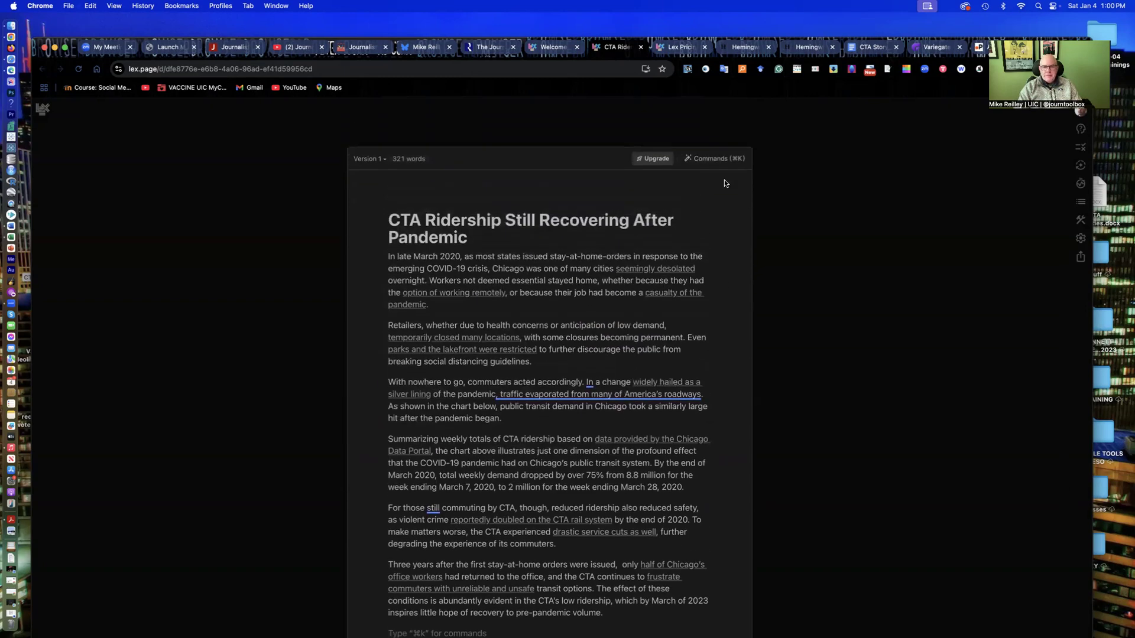
click(712, 159)
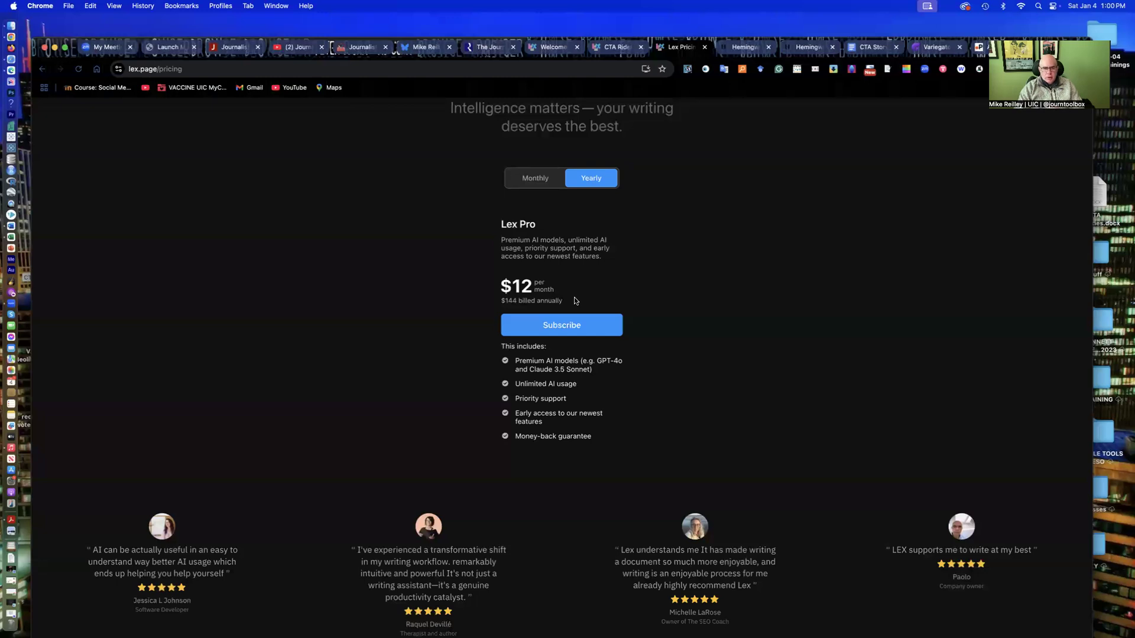
mouse_move(532, 167)
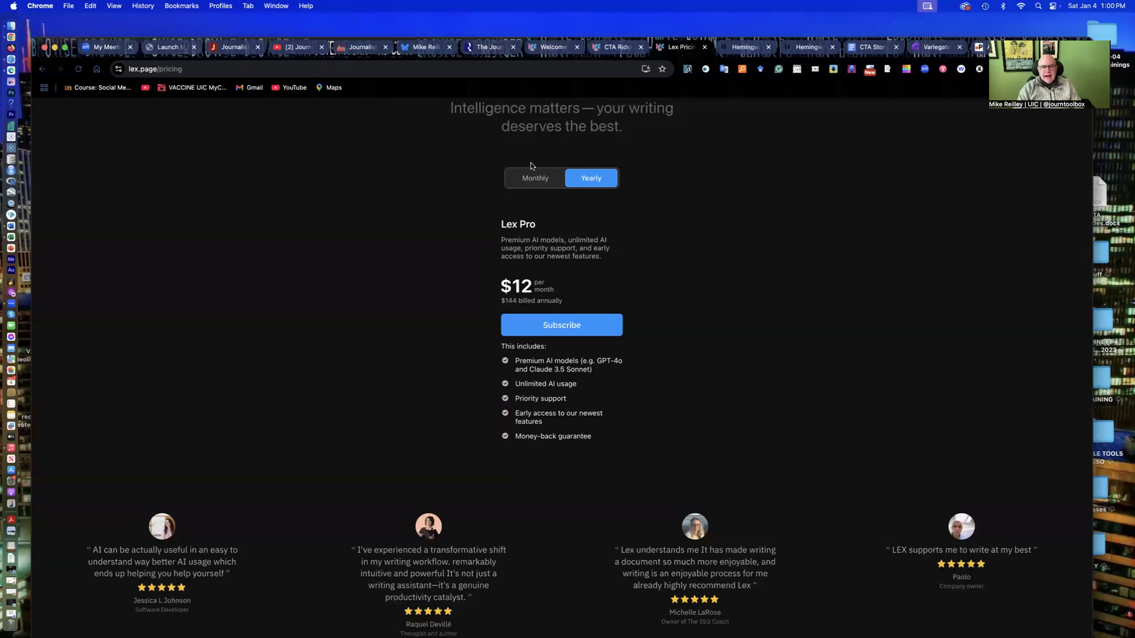
click(534, 178)
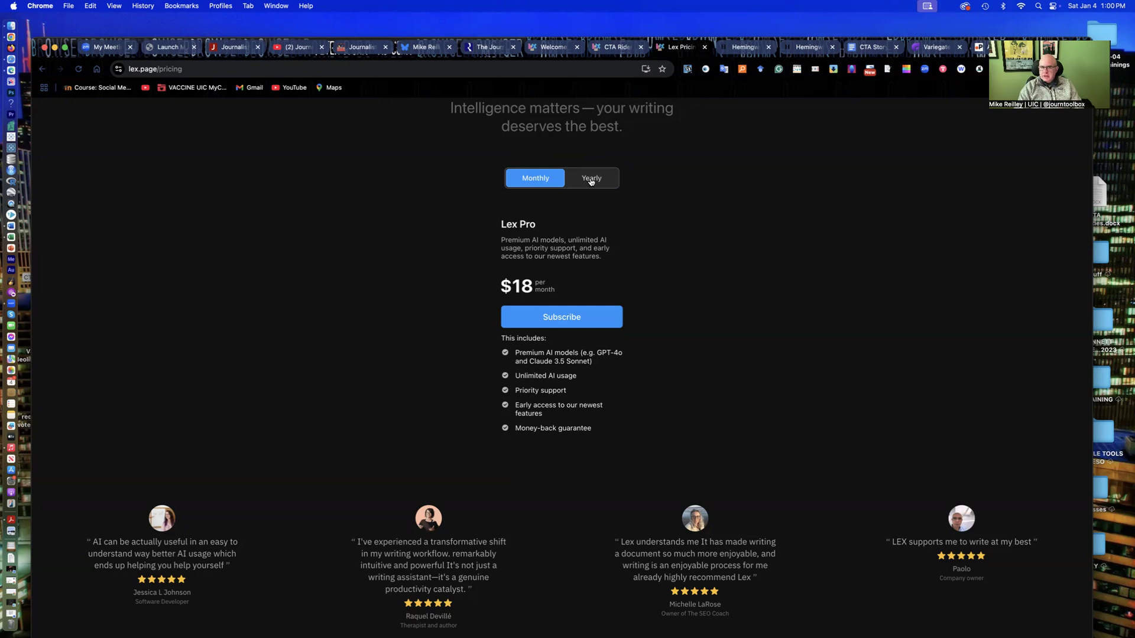
click(591, 179)
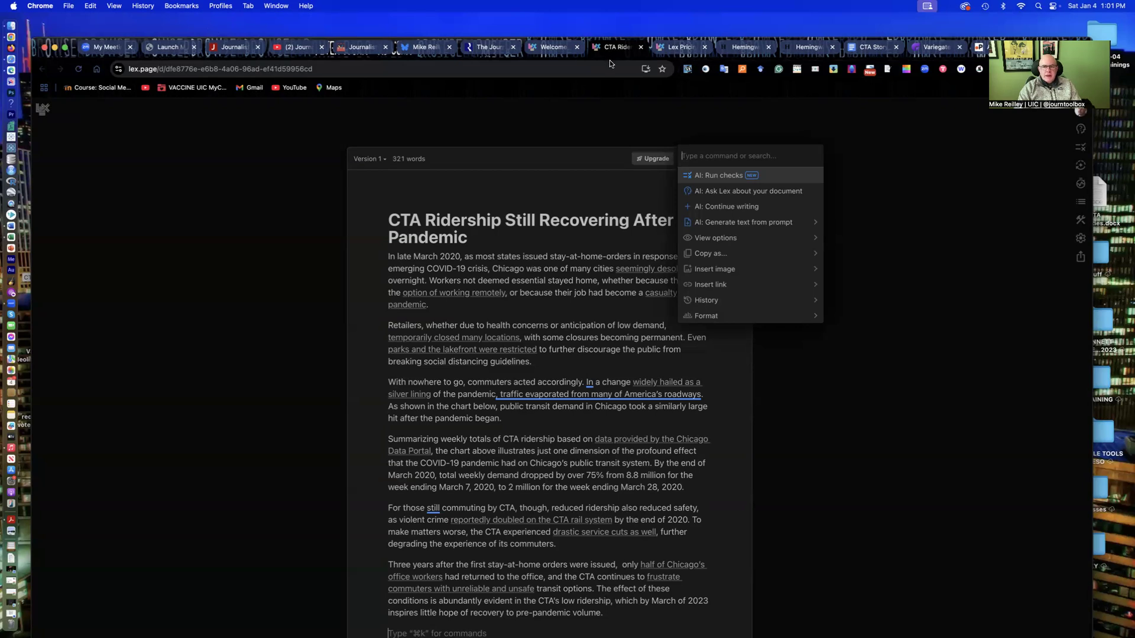
mouse_move(727, 192)
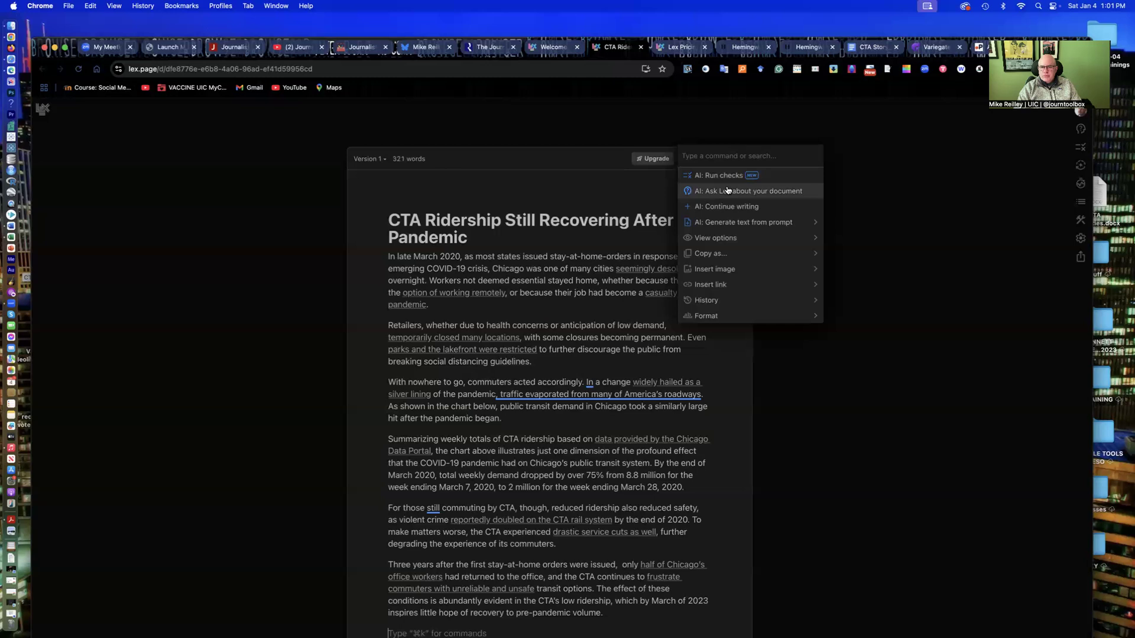
mouse_move(727, 192)
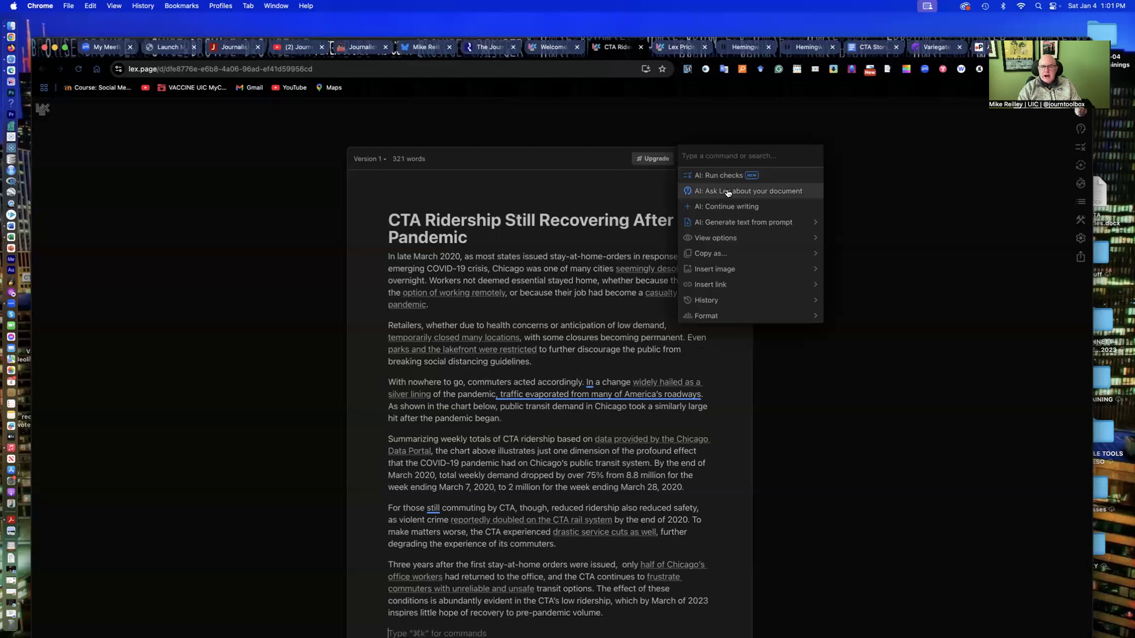
mouse_move(726, 210)
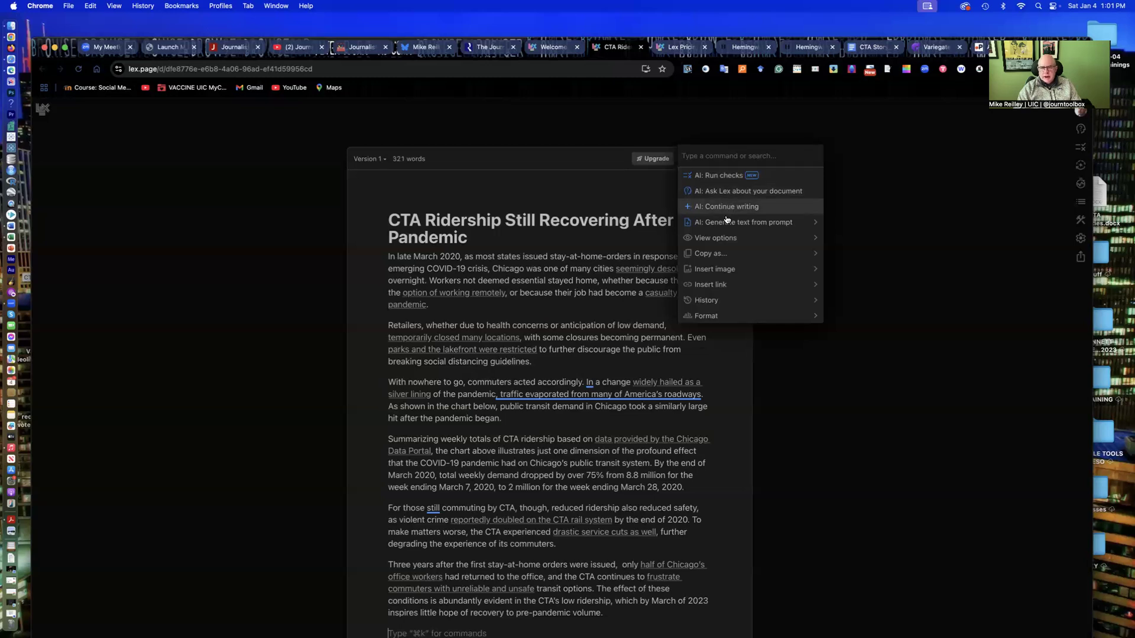
mouse_move(742, 222)
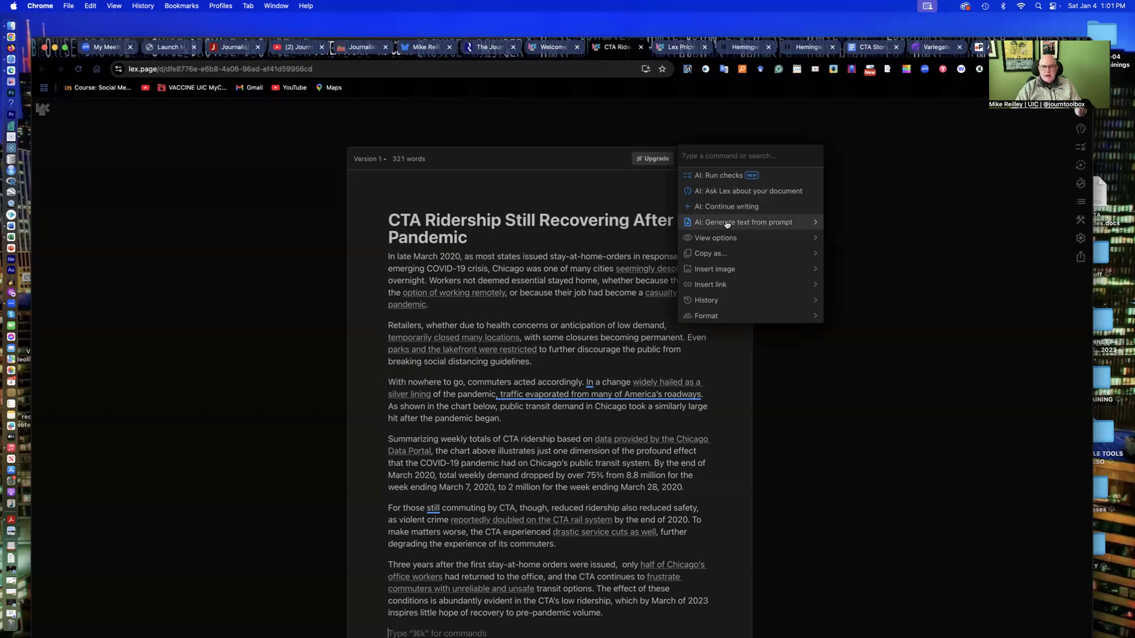
mouse_move(723, 248)
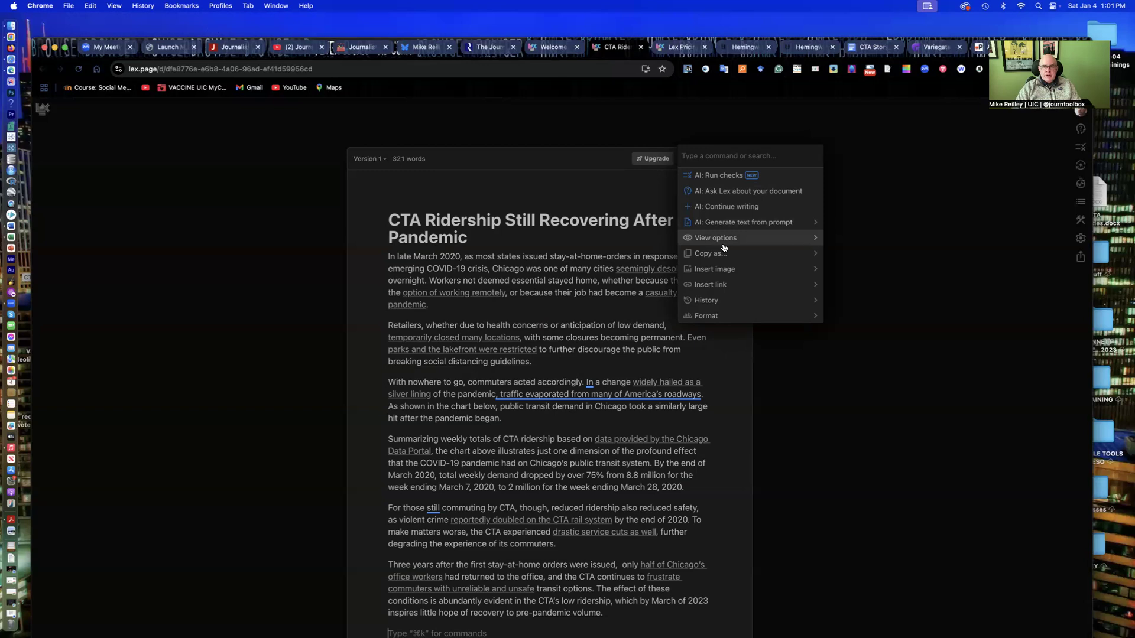
mouse_move(724, 283)
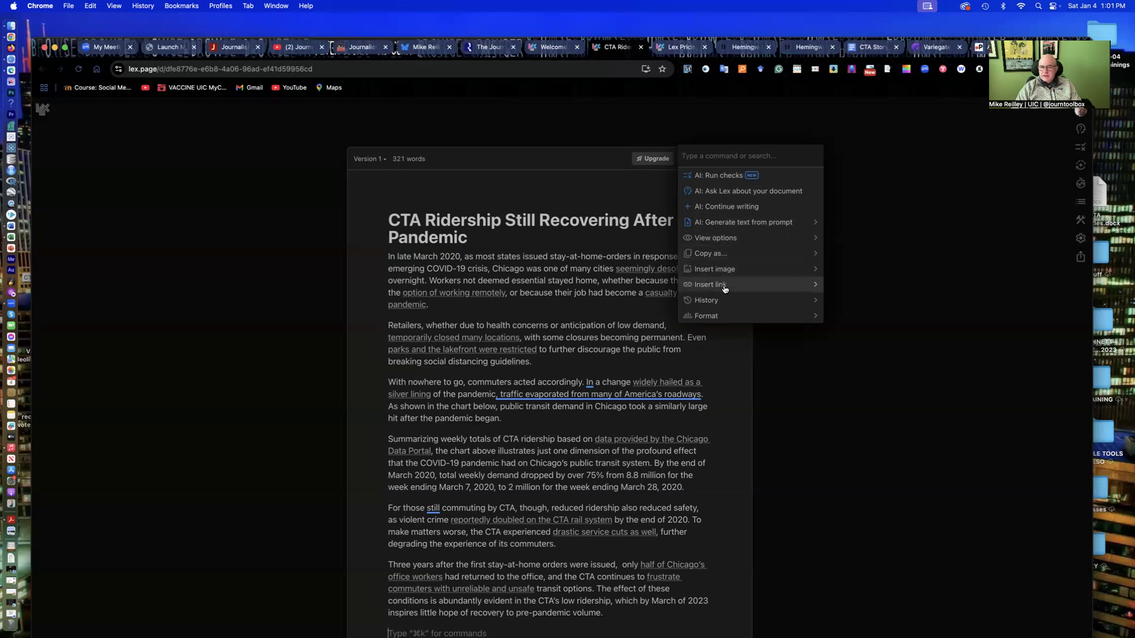
mouse_move(727, 227)
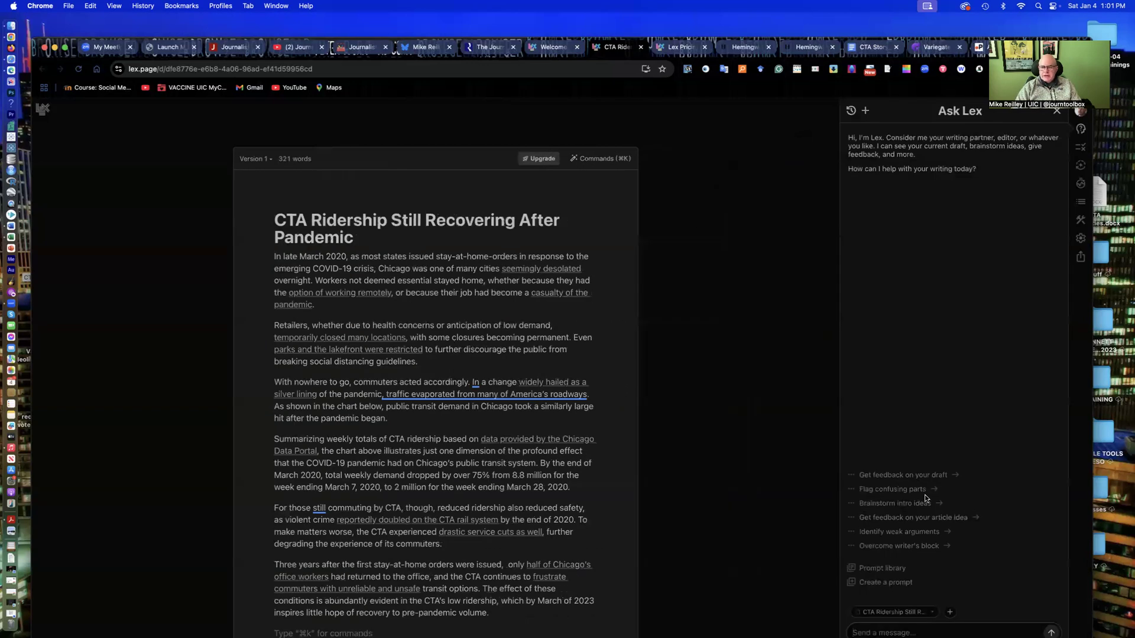
mouse_move(904, 475)
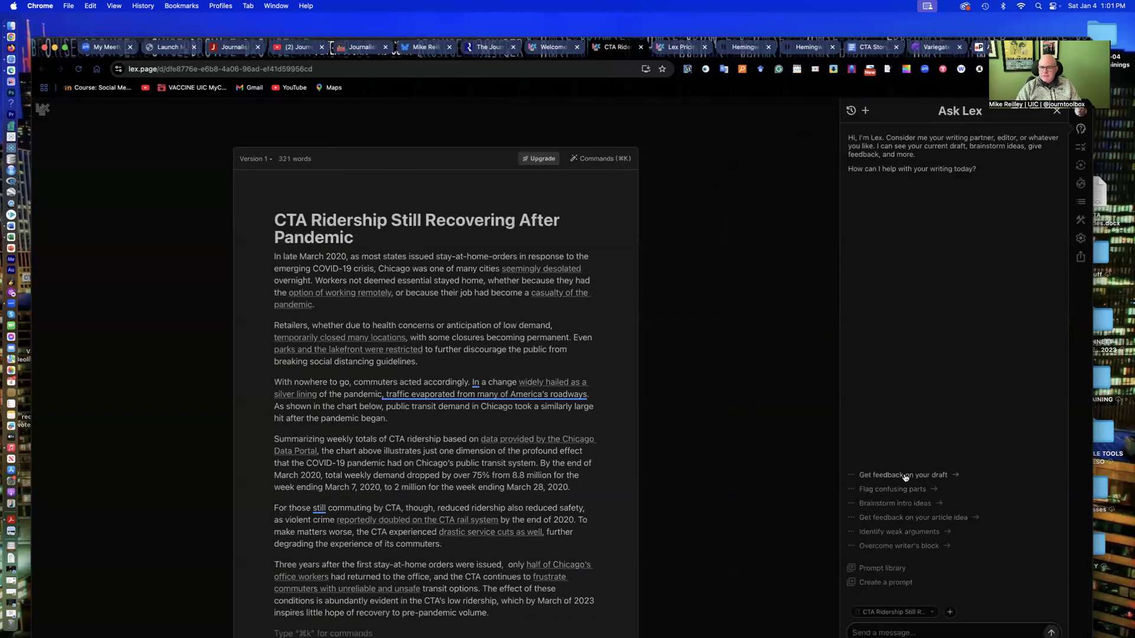
mouse_move(901, 512)
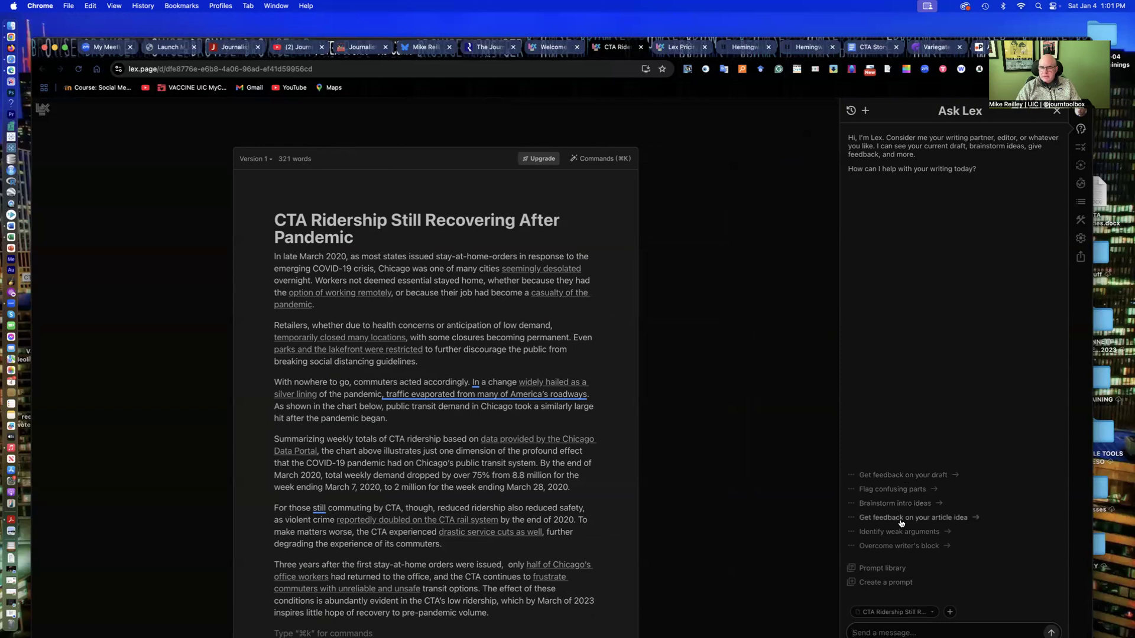
Step: Ask Lex for feedback on the article idea and read its section-by-section response and crime-sentence rewrite
click(903, 475)
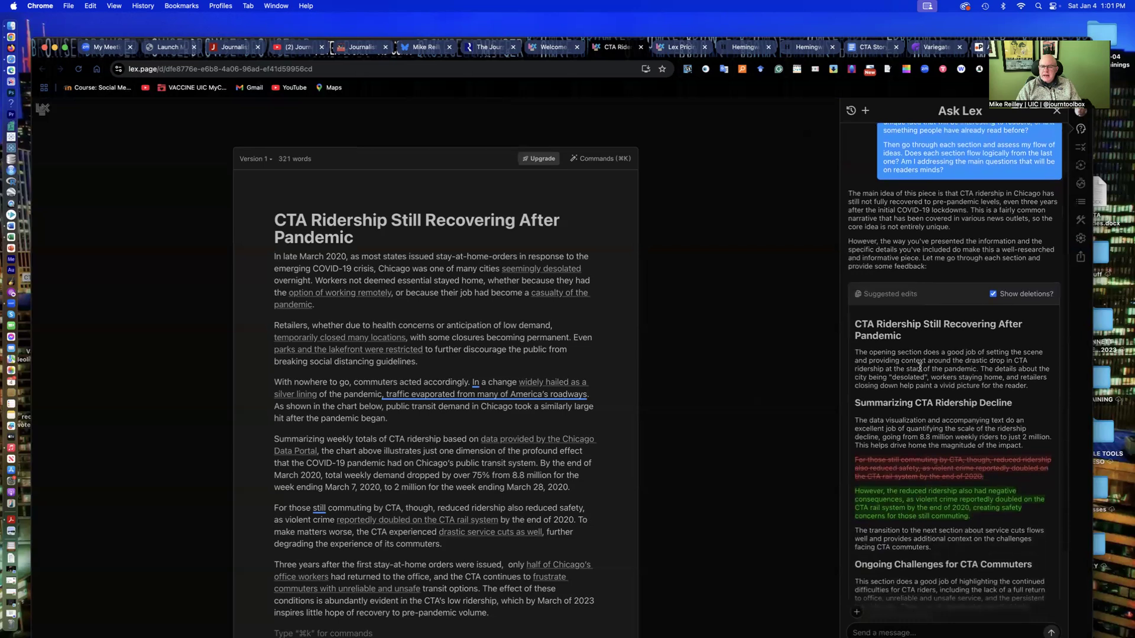
scroll(down, 3)
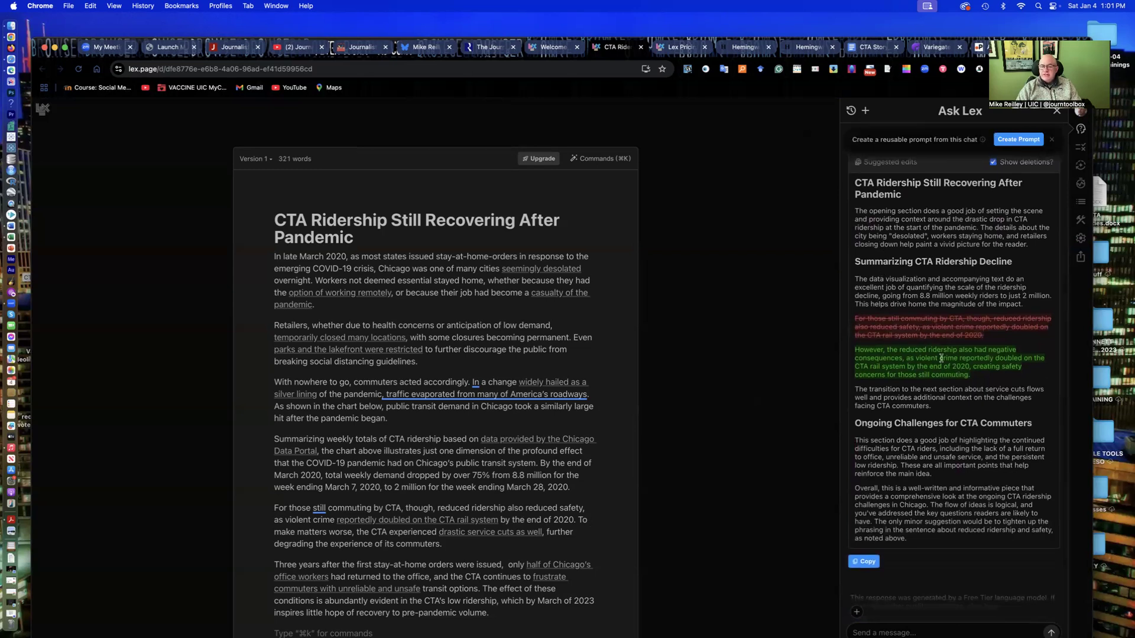
scroll(down, 3)
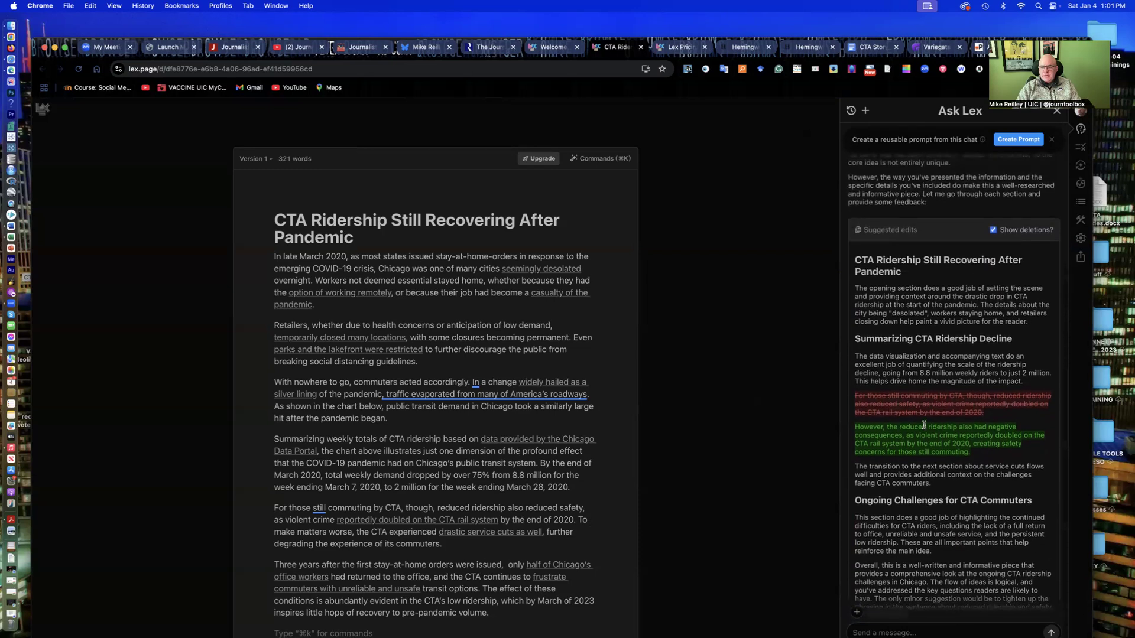
mouse_move(892, 289)
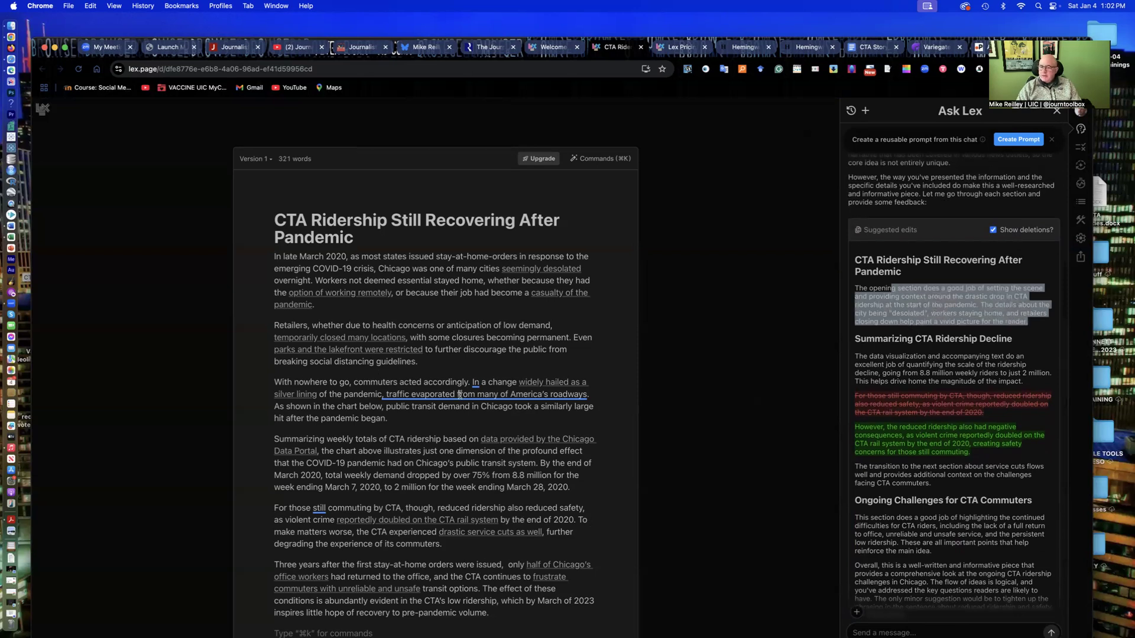
mouse_move(933, 454)
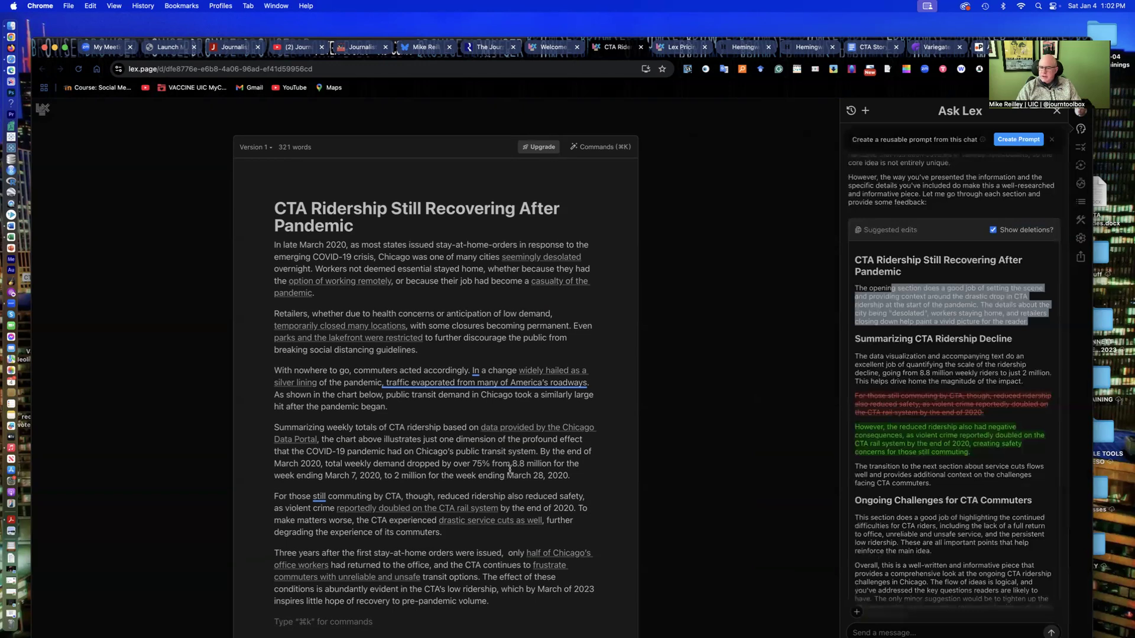
scroll(down, 3)
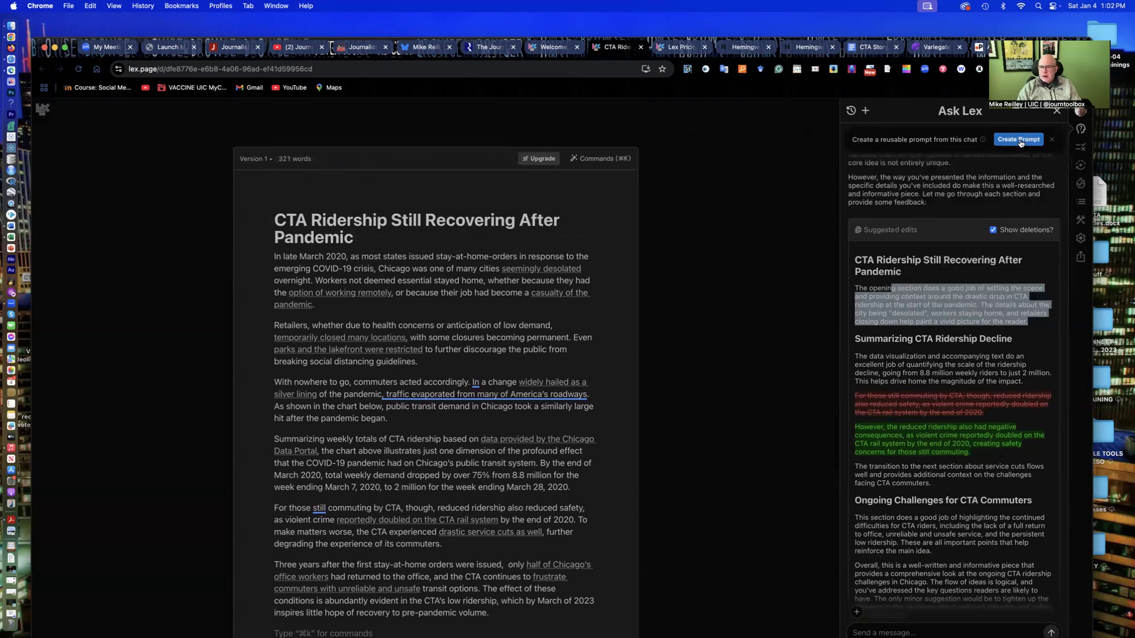
Step: Save the request as the 'Draft Feedback and Assessment' prompt, then have Lex identify weak arguments and read its suggested edits
click(1018, 140)
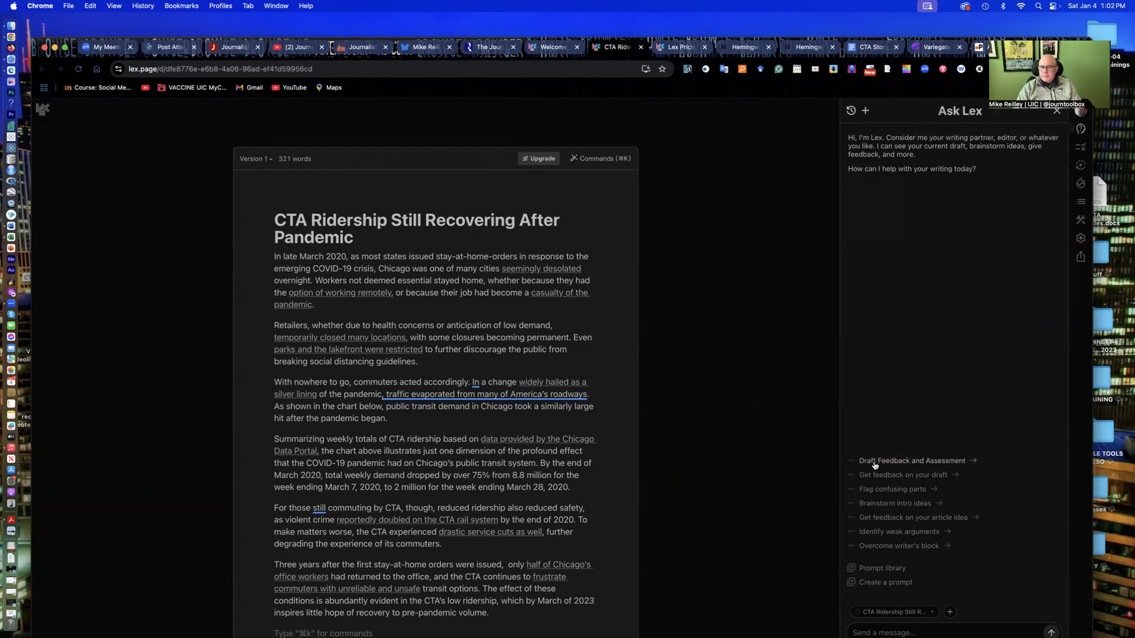
mouse_move(896, 288)
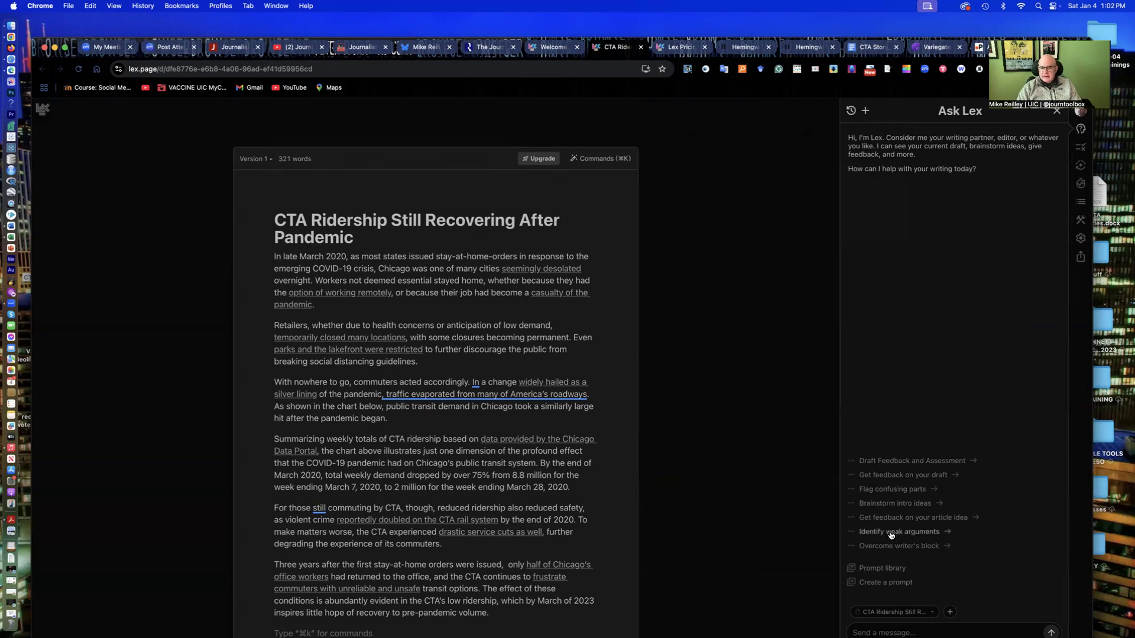
click(900, 531)
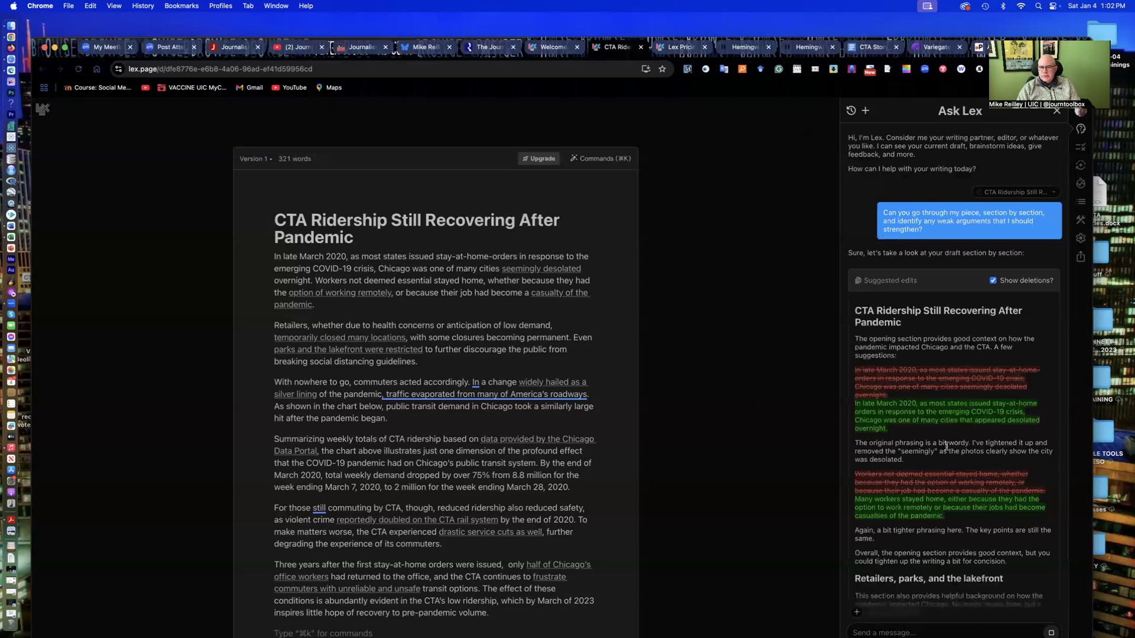
scroll(down, 3)
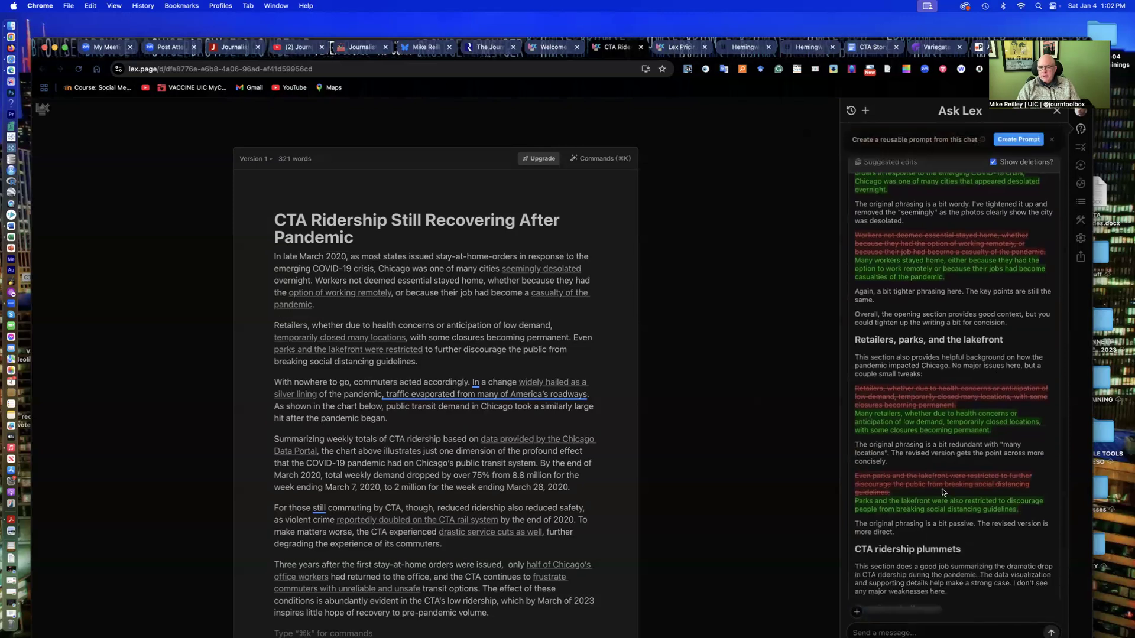
scroll(down, 3)
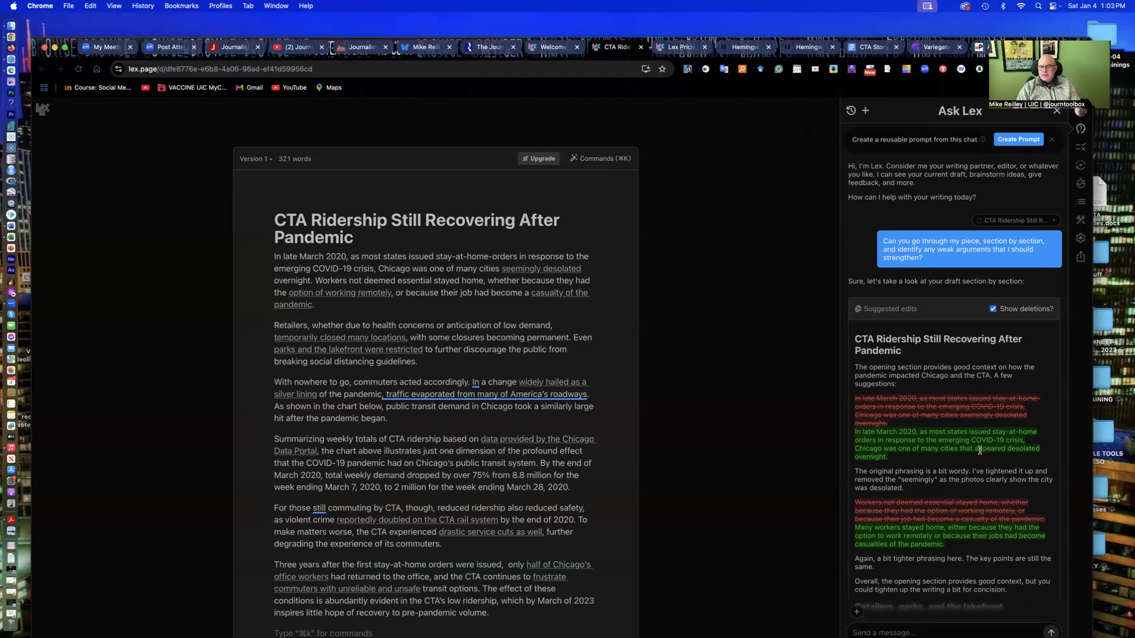
mouse_move(758, 387)
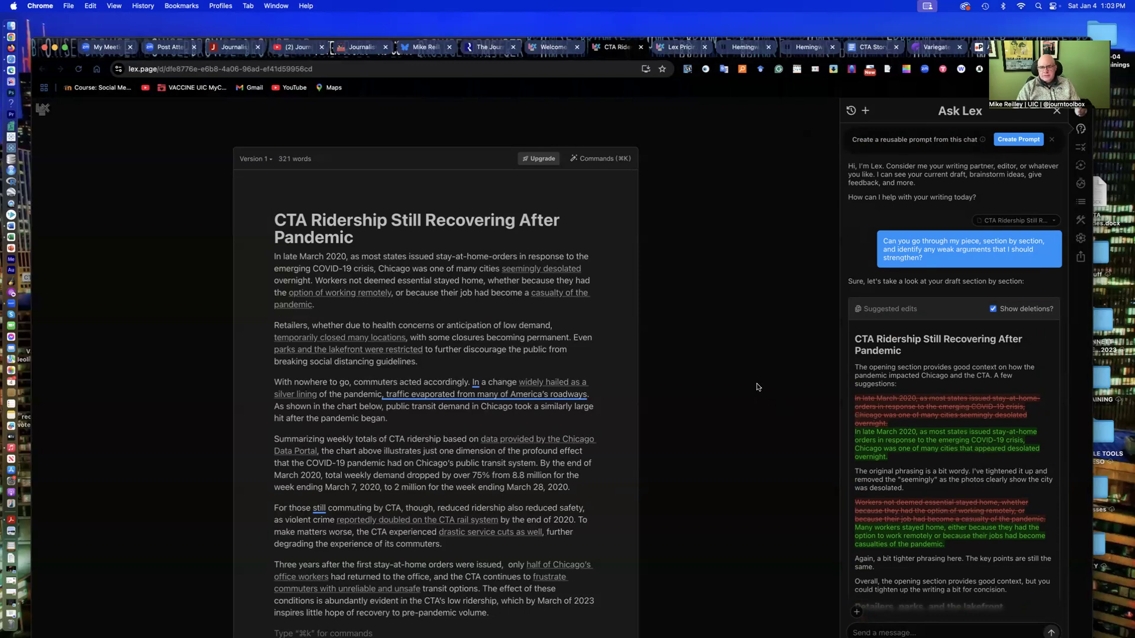
scroll(down, 3)
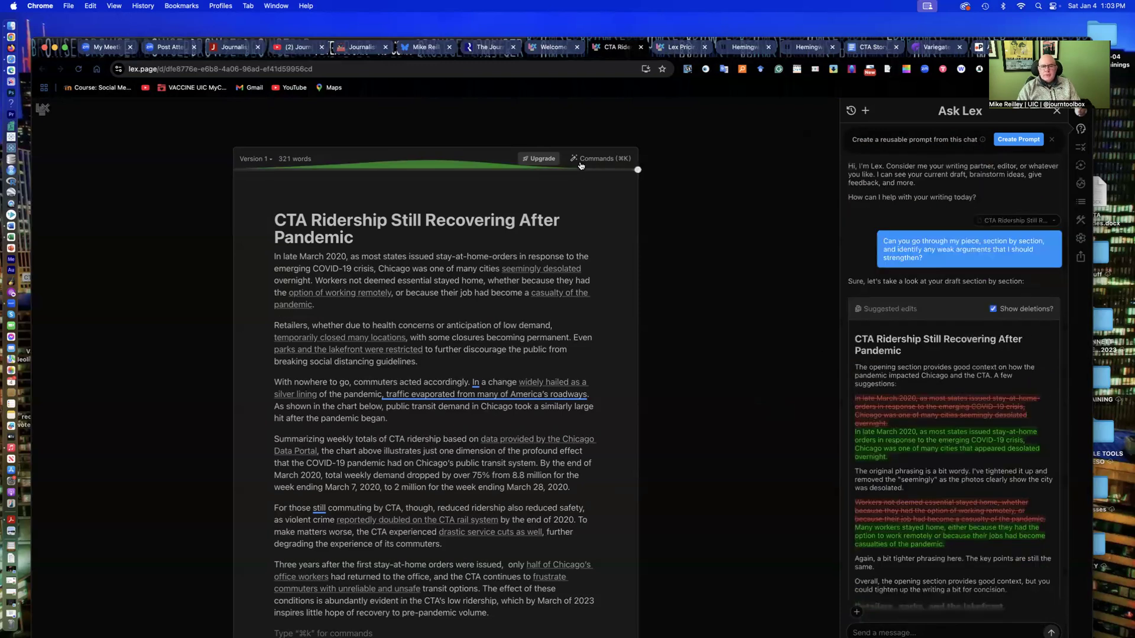
click(599, 157)
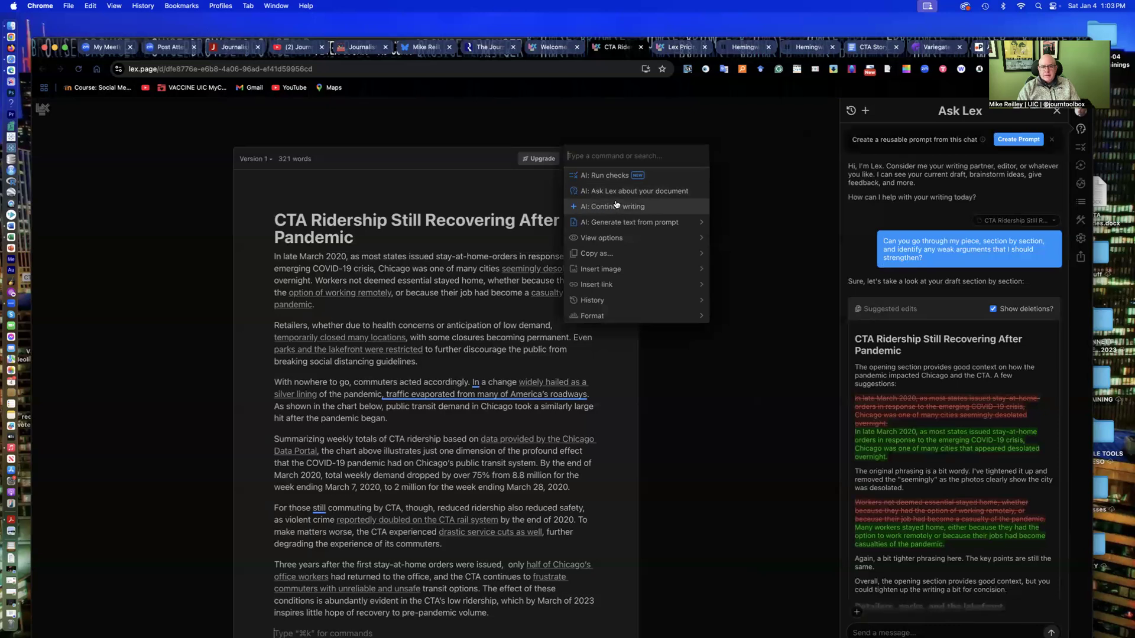
mouse_move(608, 175)
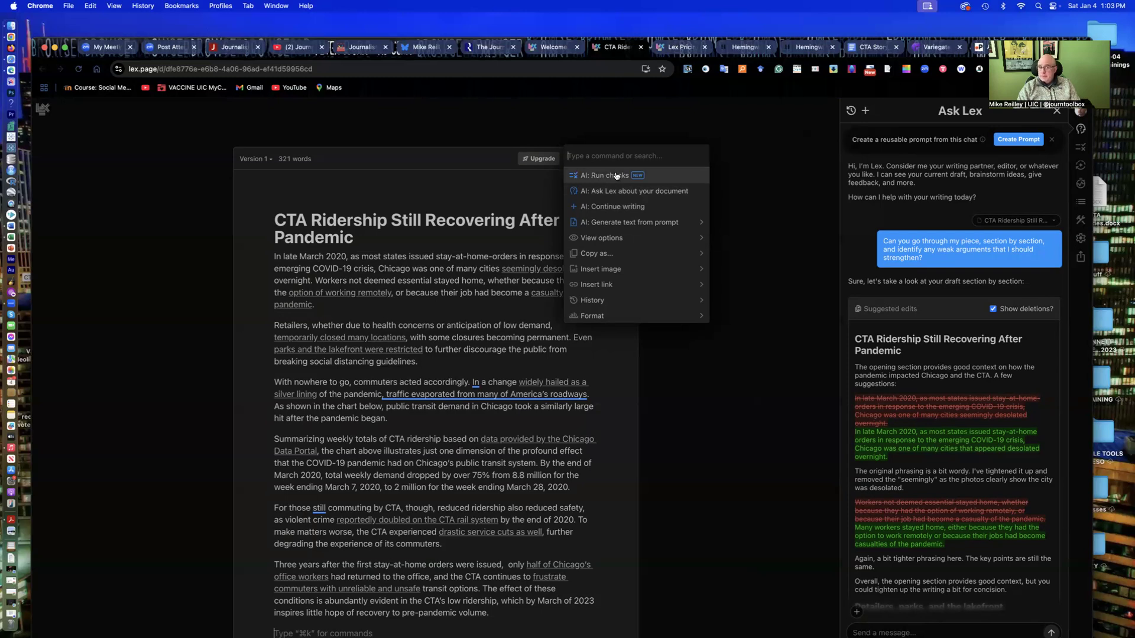
mouse_move(615, 175)
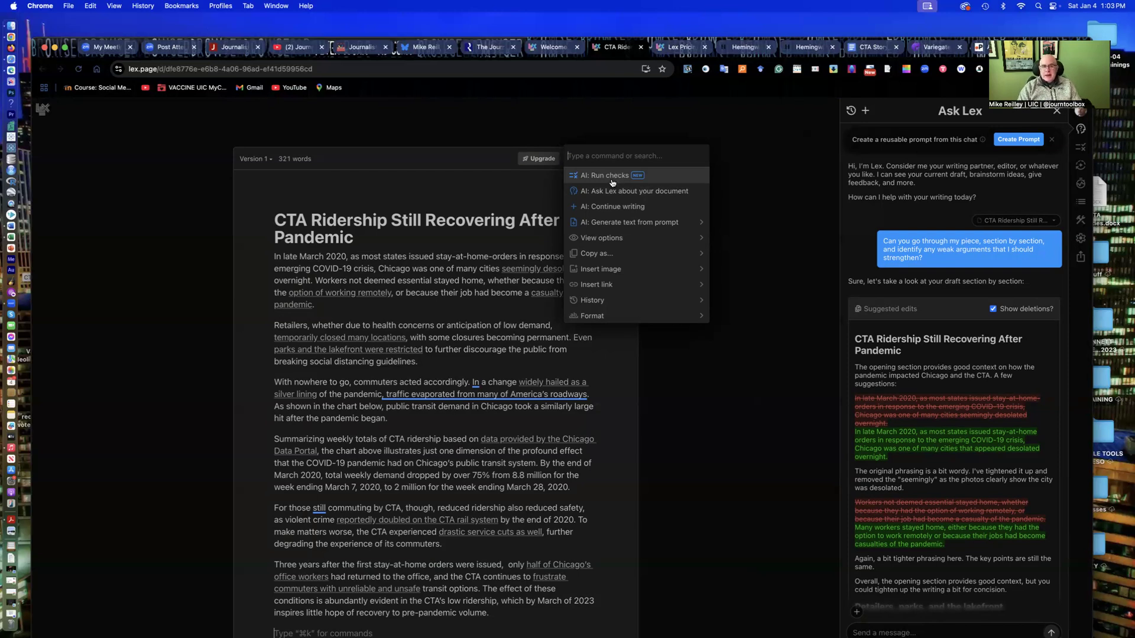
mouse_move(606, 272)
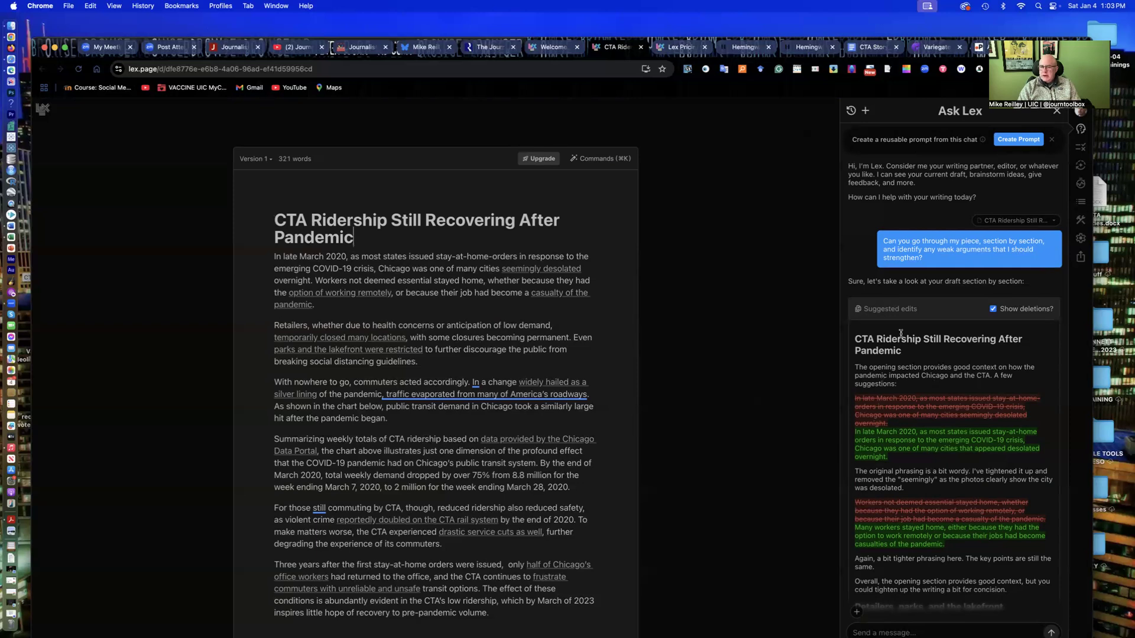
scroll(down, 3)
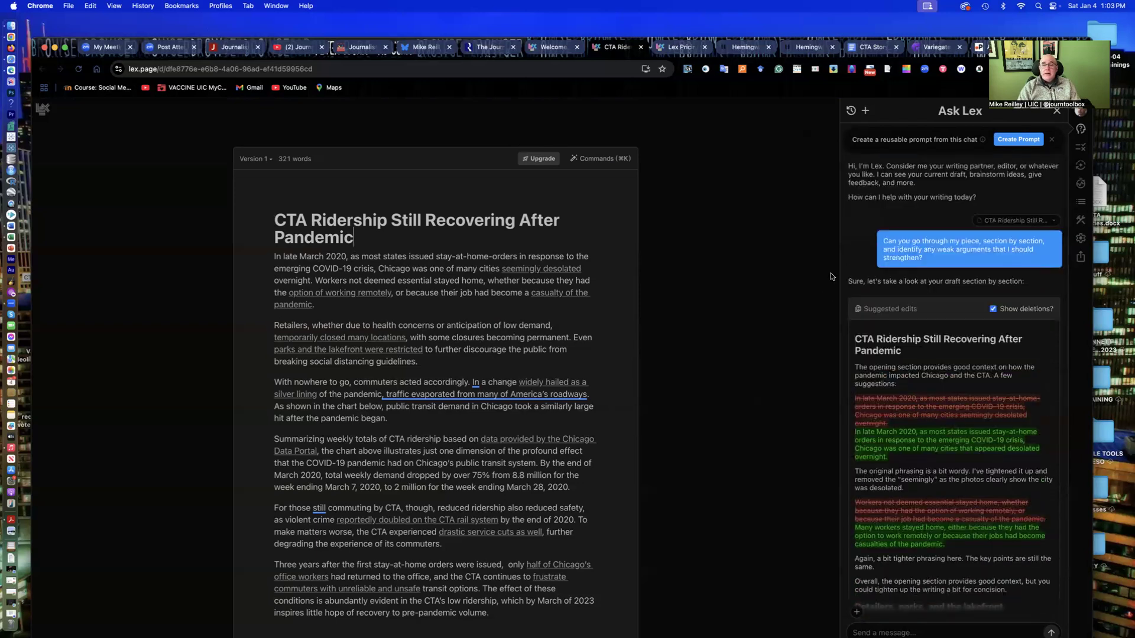
mouse_move(697, 36)
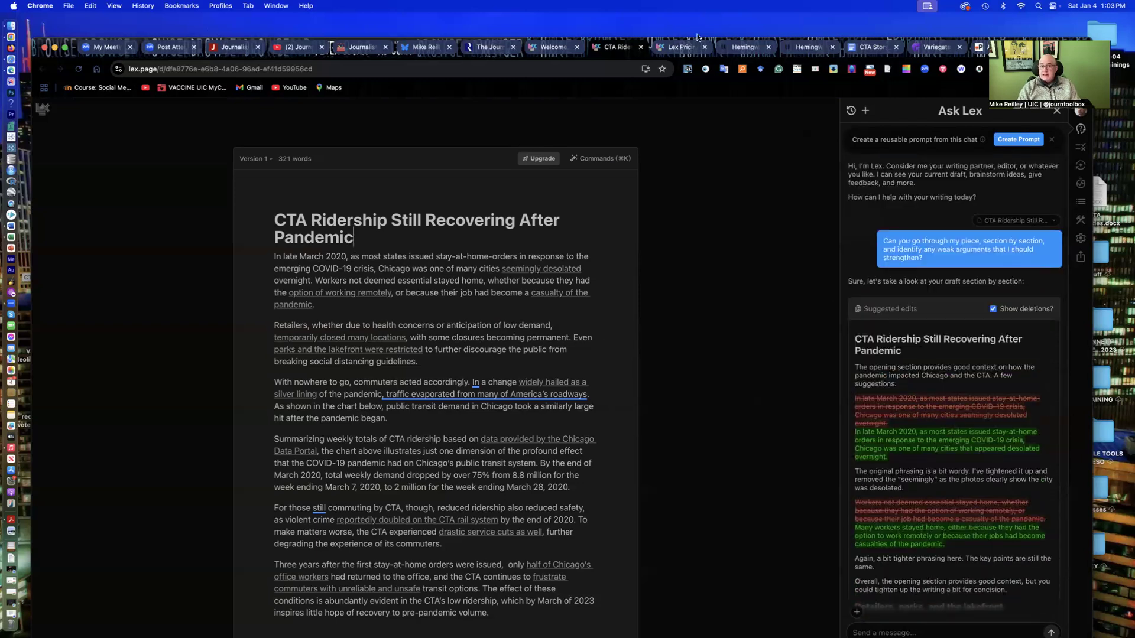
mouse_move(742, 46)
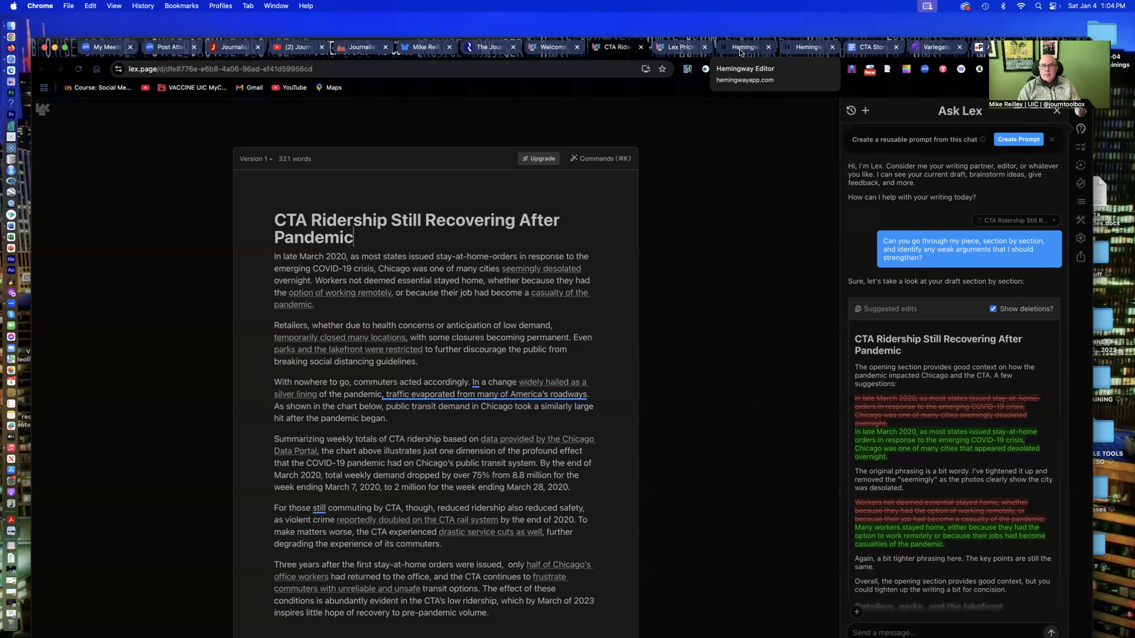
Step: Switch to the Hemingway Editor web app showing its blank Grade 9 sample page
click(744, 46)
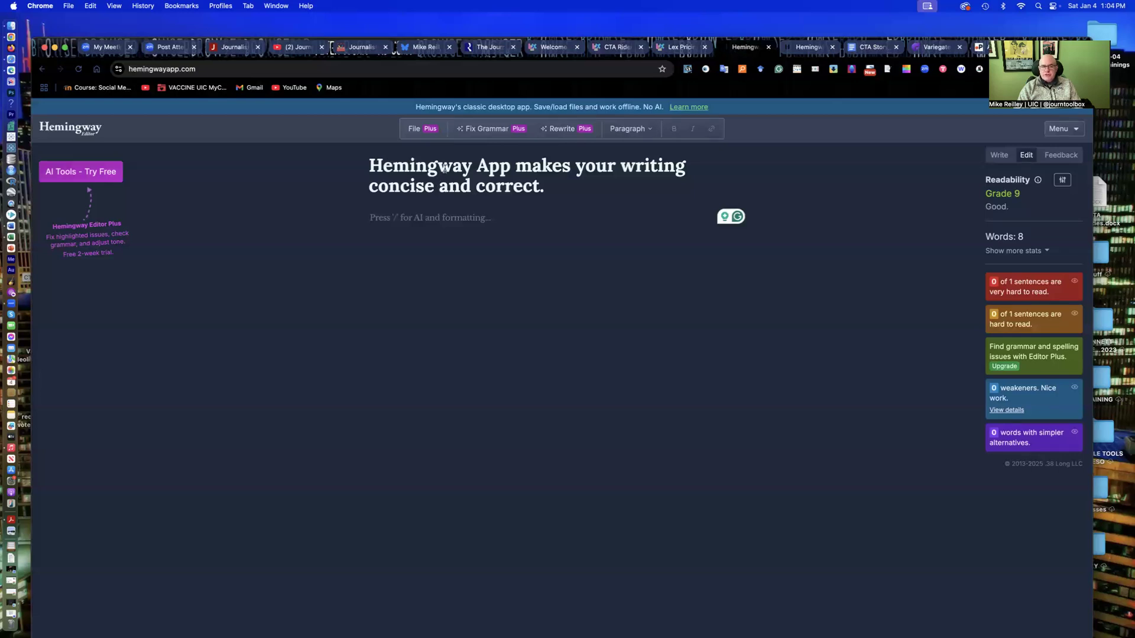
mouse_move(566, 128)
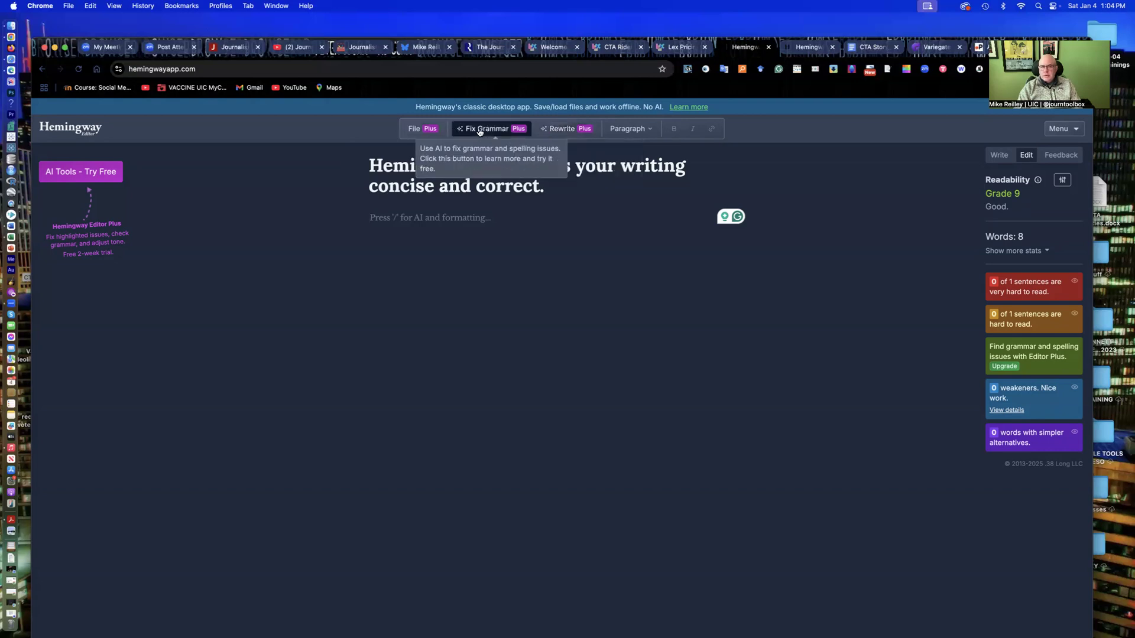
mouse_move(1000, 273)
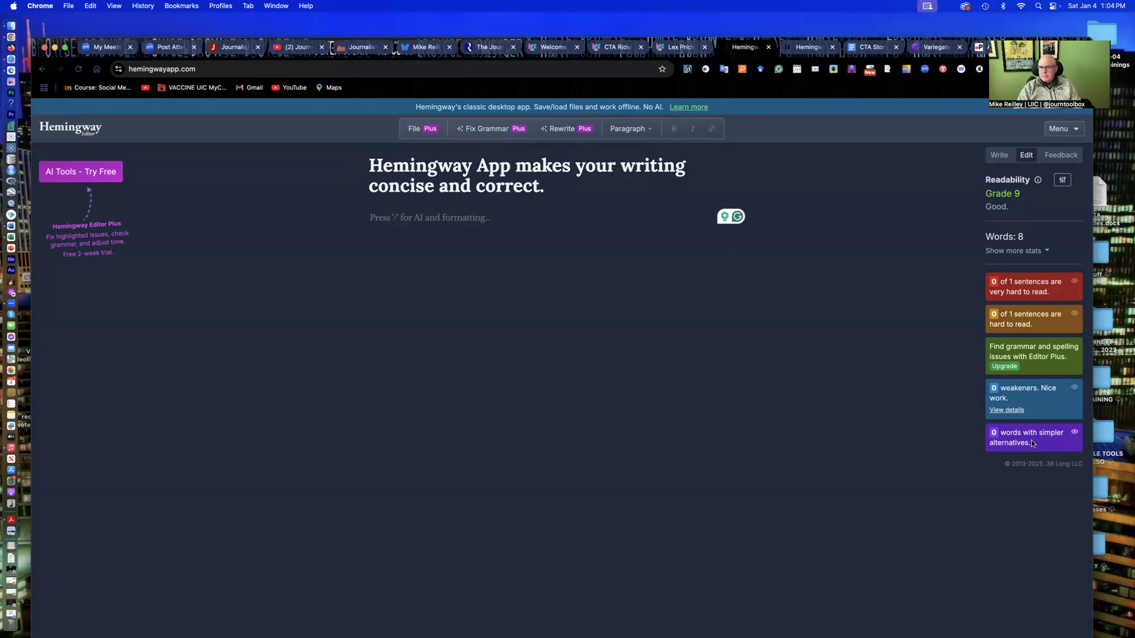
mouse_move(401, 222)
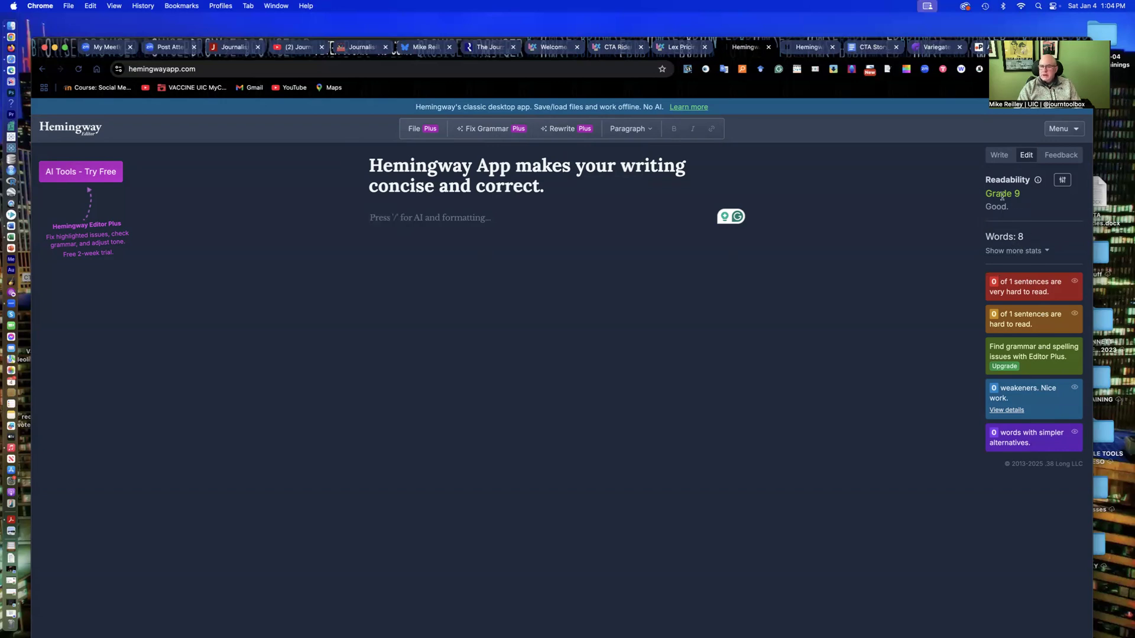
mouse_move(1018, 300)
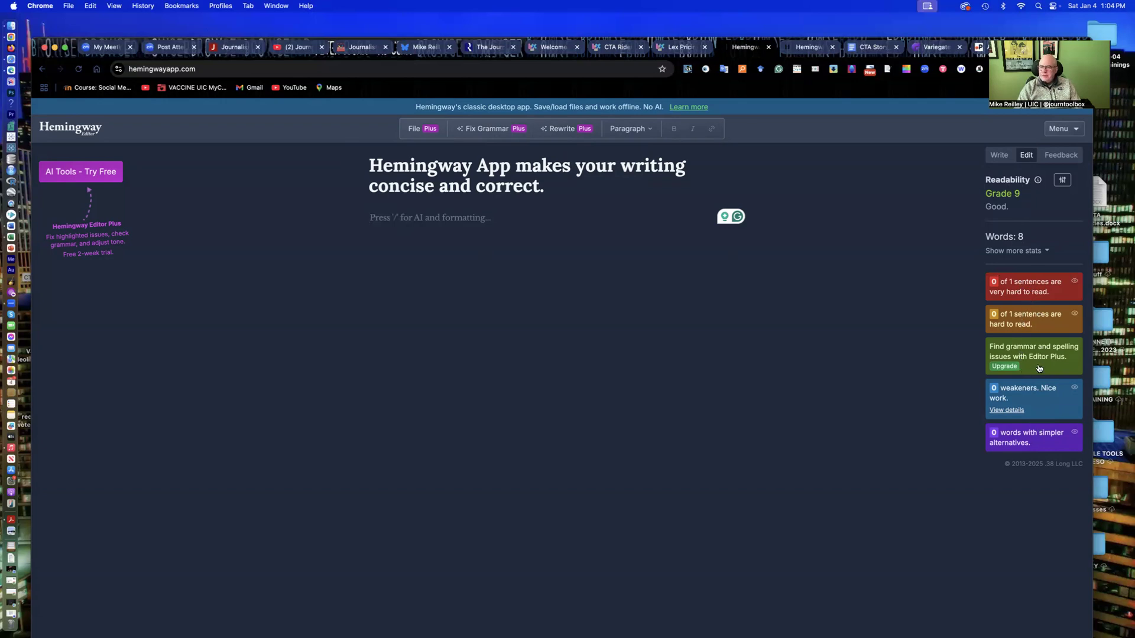
mouse_move(1046, 372)
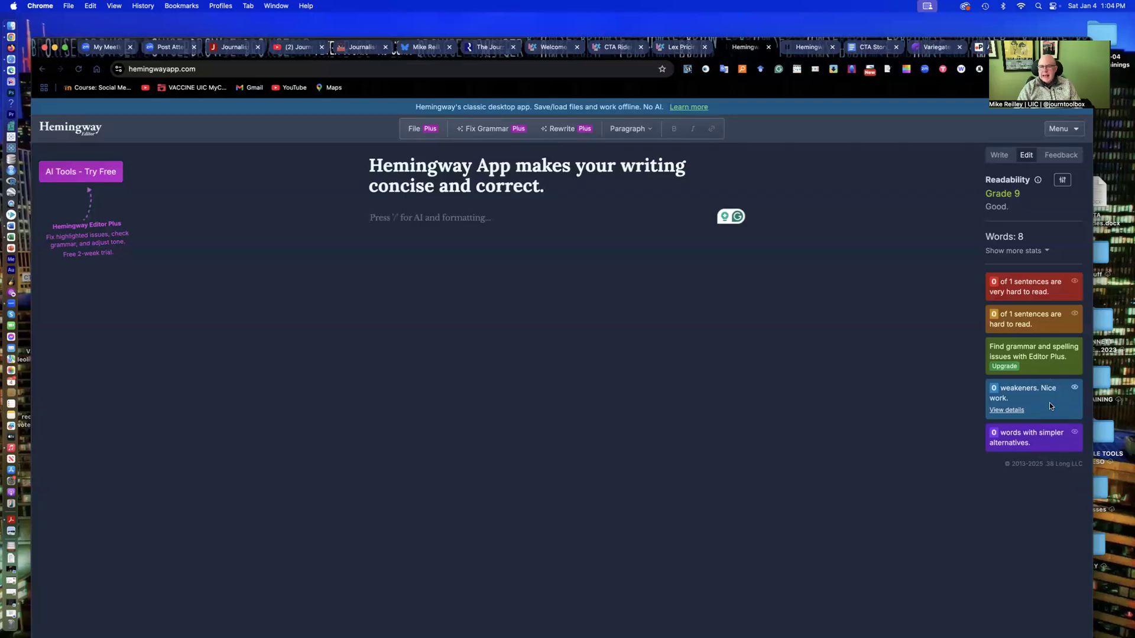
mouse_move(1049, 407)
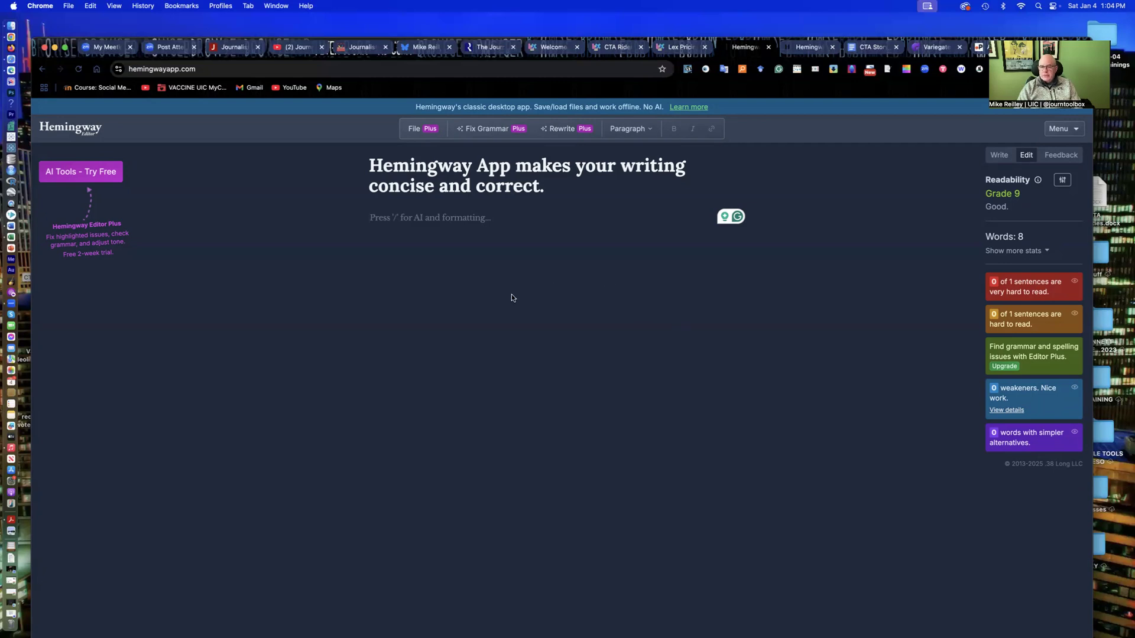
mouse_move(353, 215)
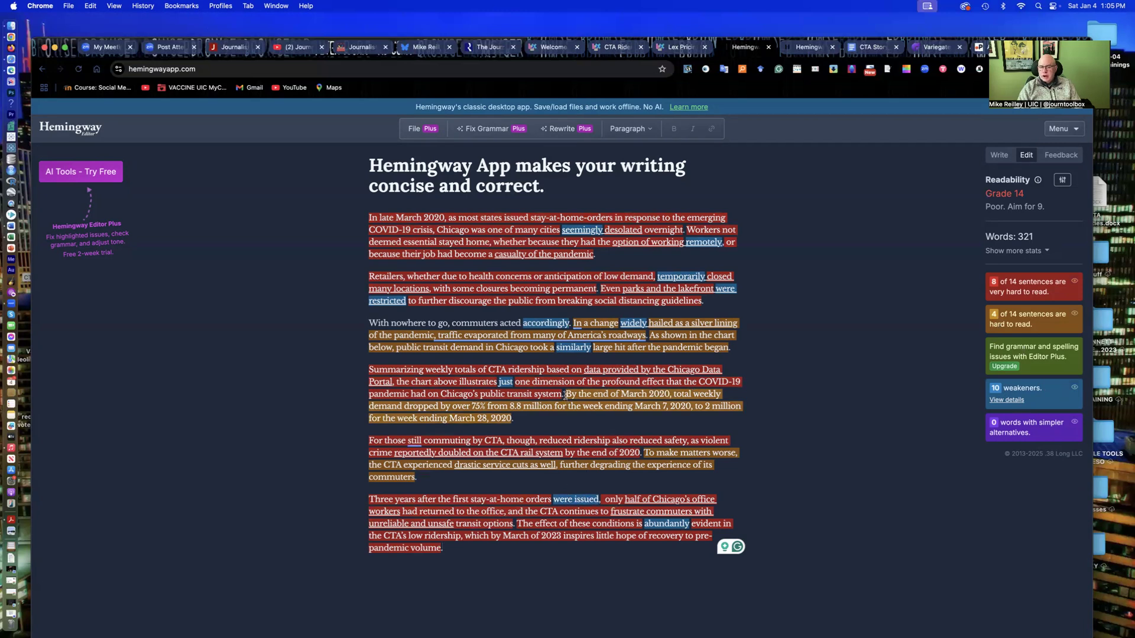
Step: Select the sentence about weekly demand dropping over 75% by the end of March 2020
drag(565, 394, 512, 418)
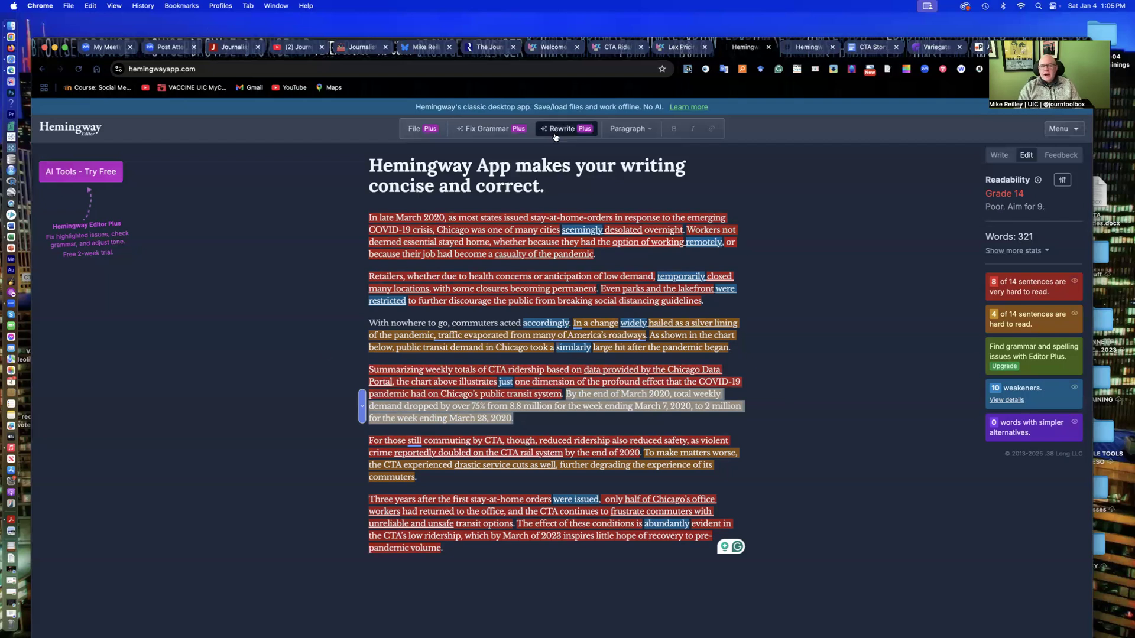
mouse_move(490, 128)
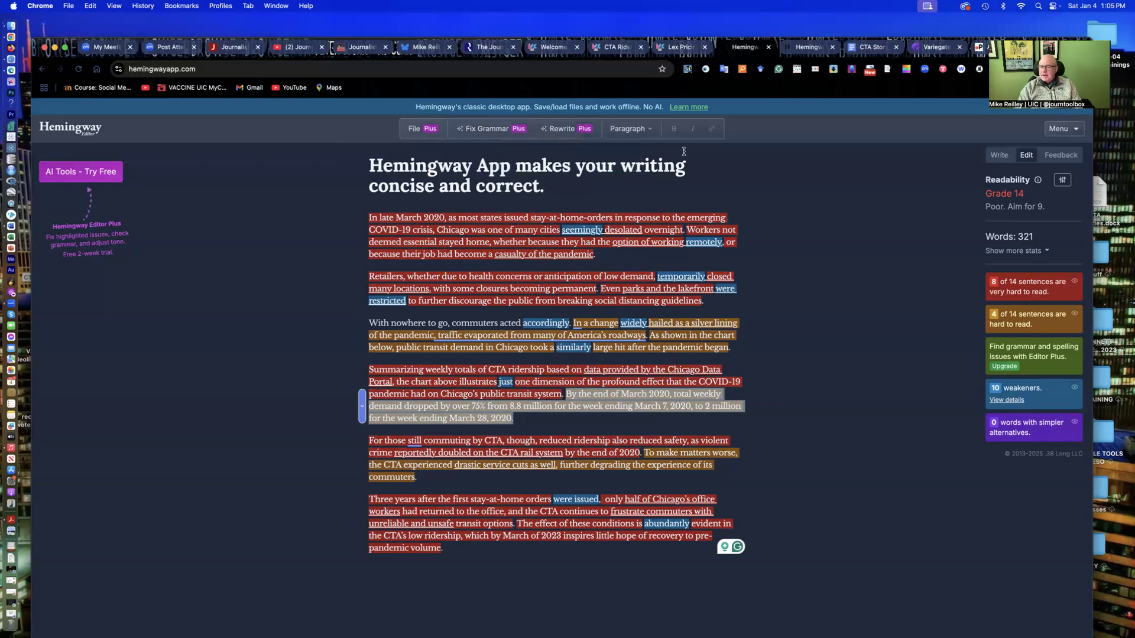
mouse_move(618, 368)
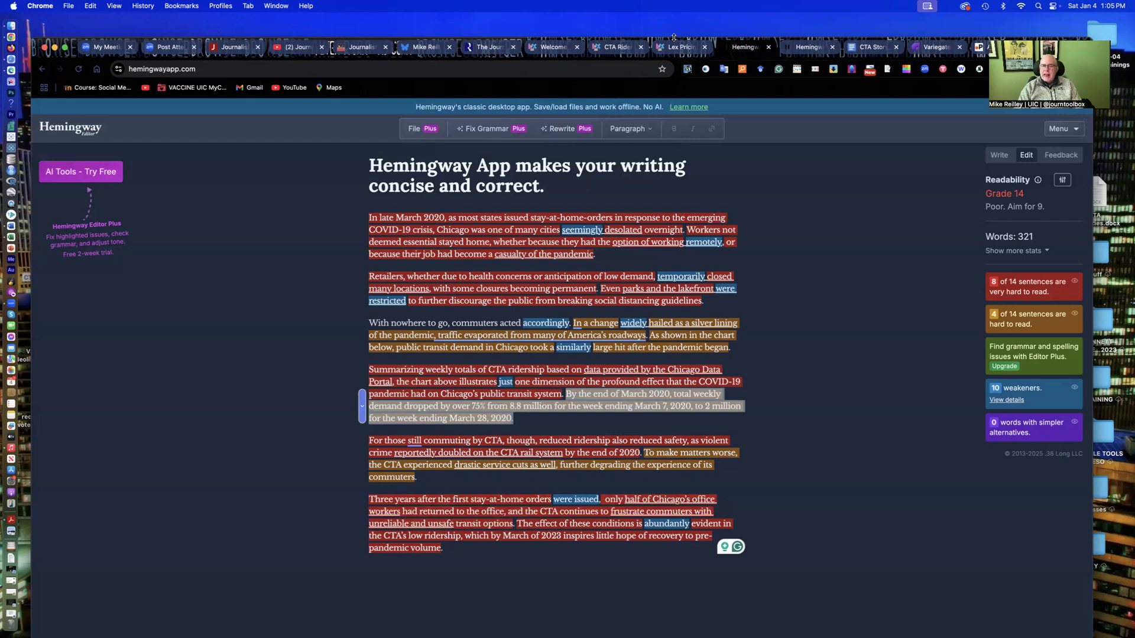
Step: Return to the Lex draft and dismiss the Grammarly rephrasing suggestions and upgrade prompt
click(611, 48)
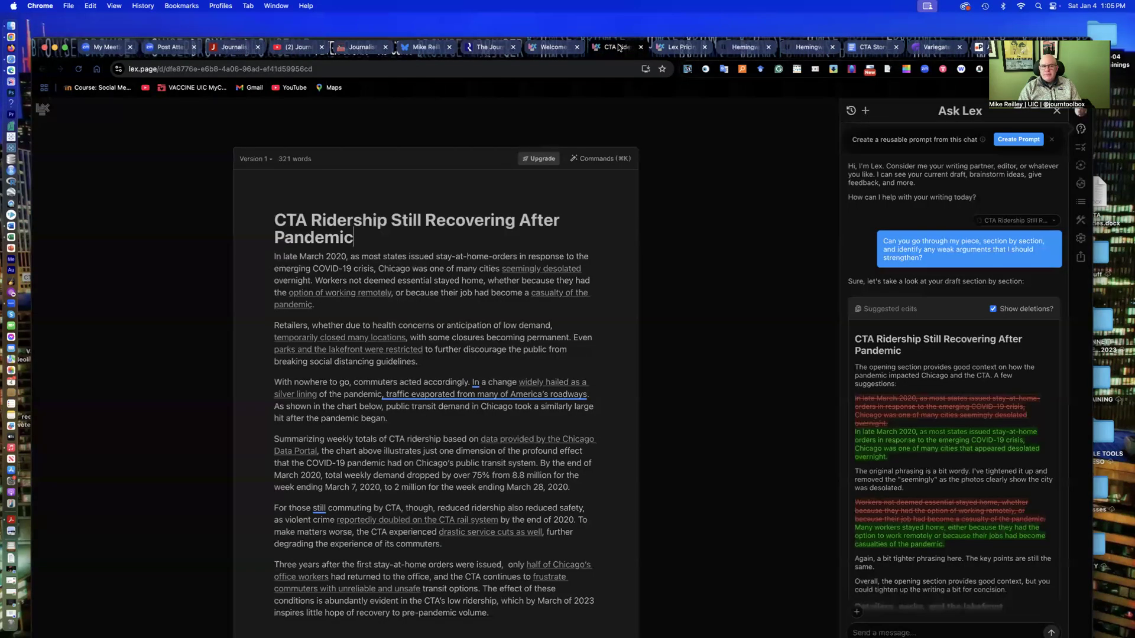
mouse_move(471, 518)
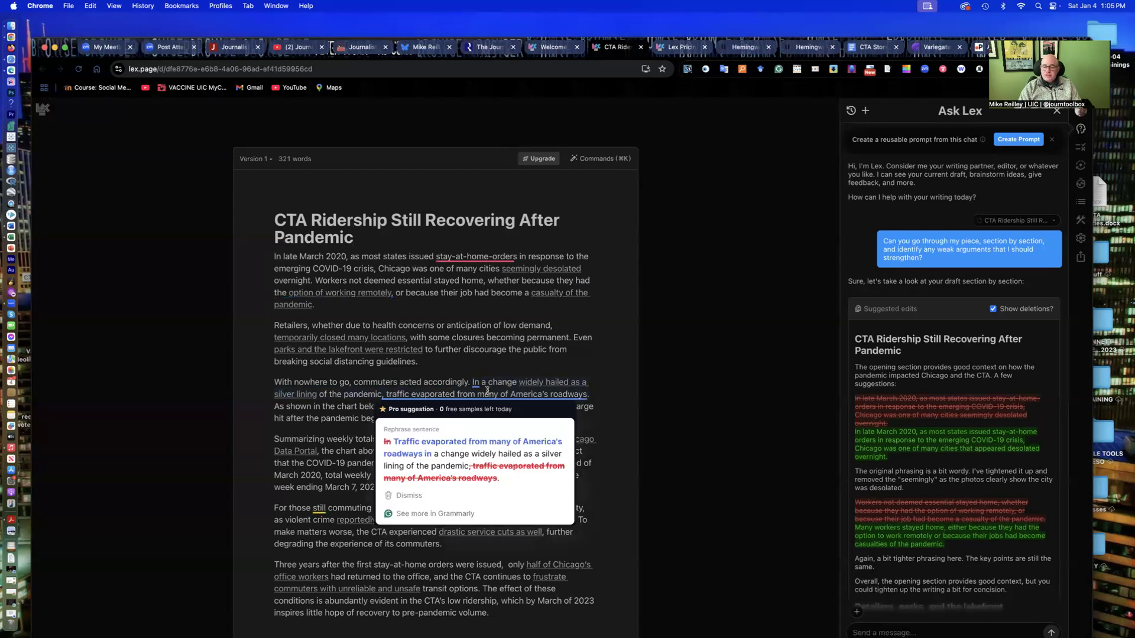
click(695, 408)
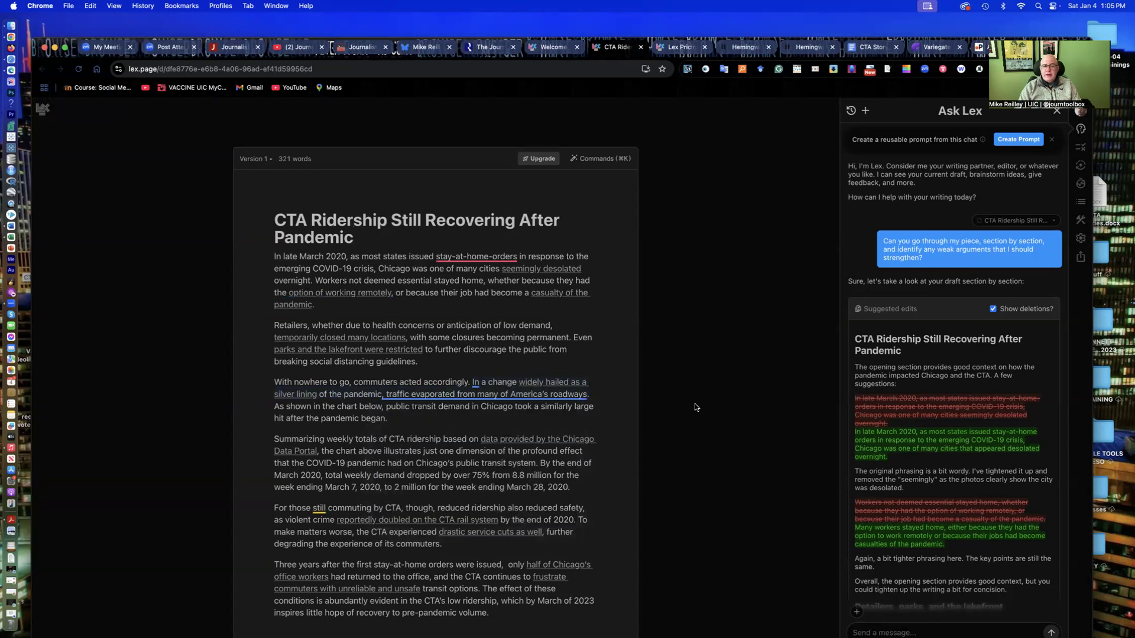
mouse_move(612, 489)
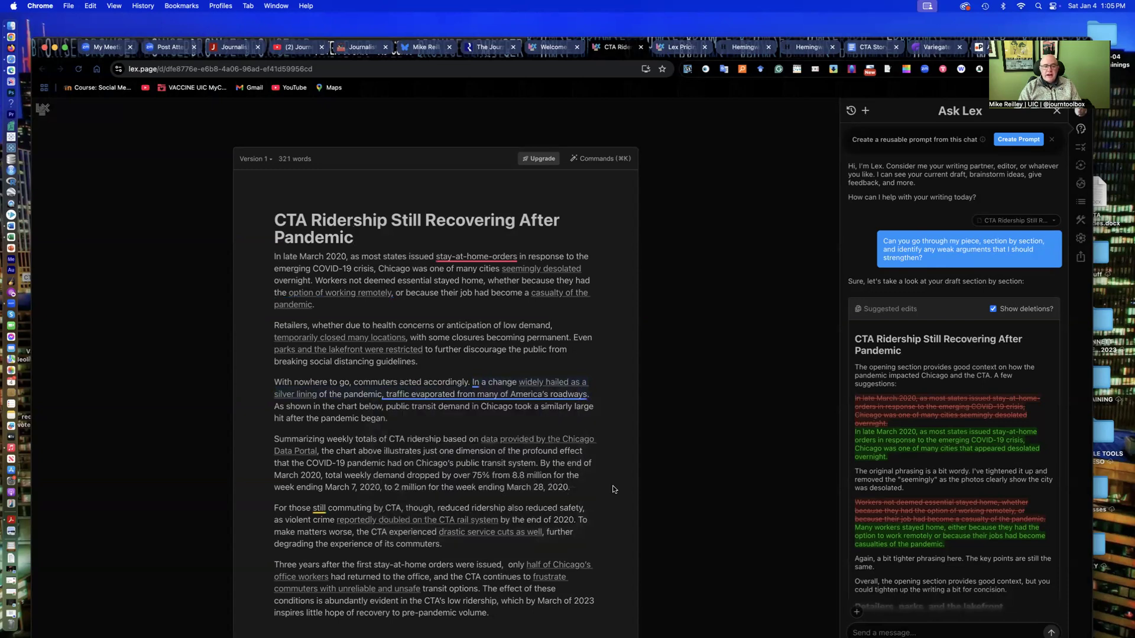
mouse_move(533, 449)
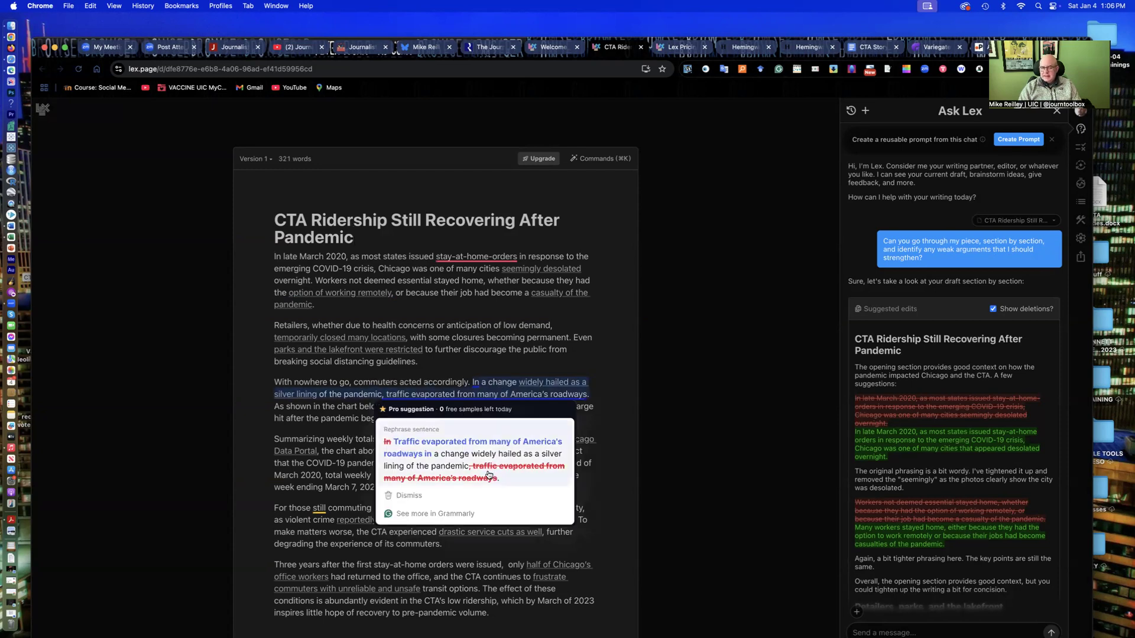
click(407, 495)
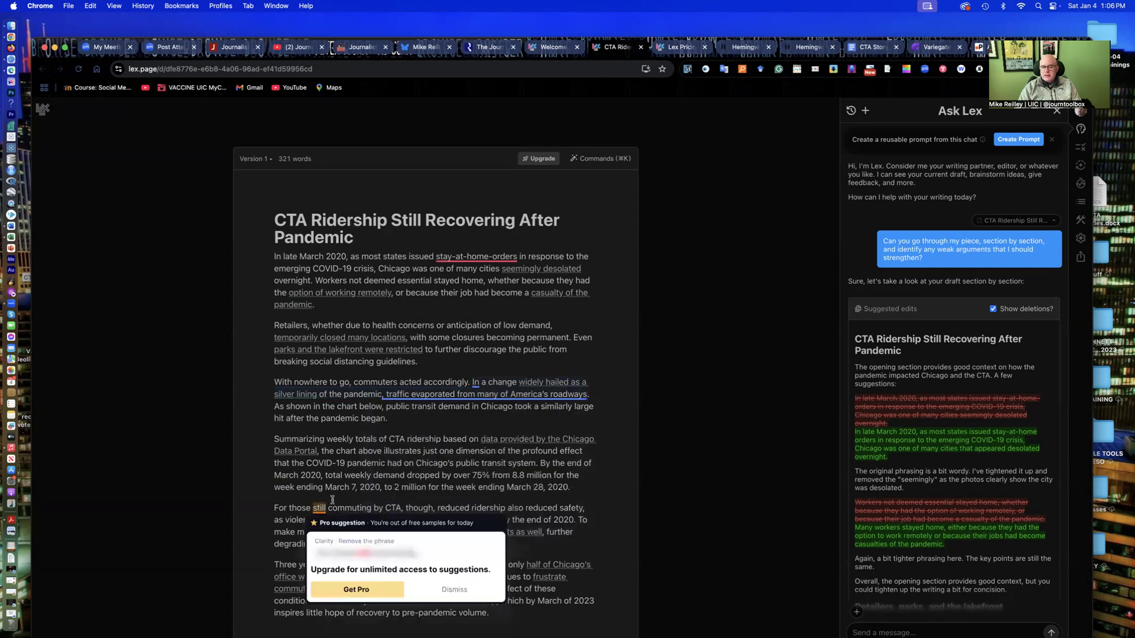
click(476, 256)
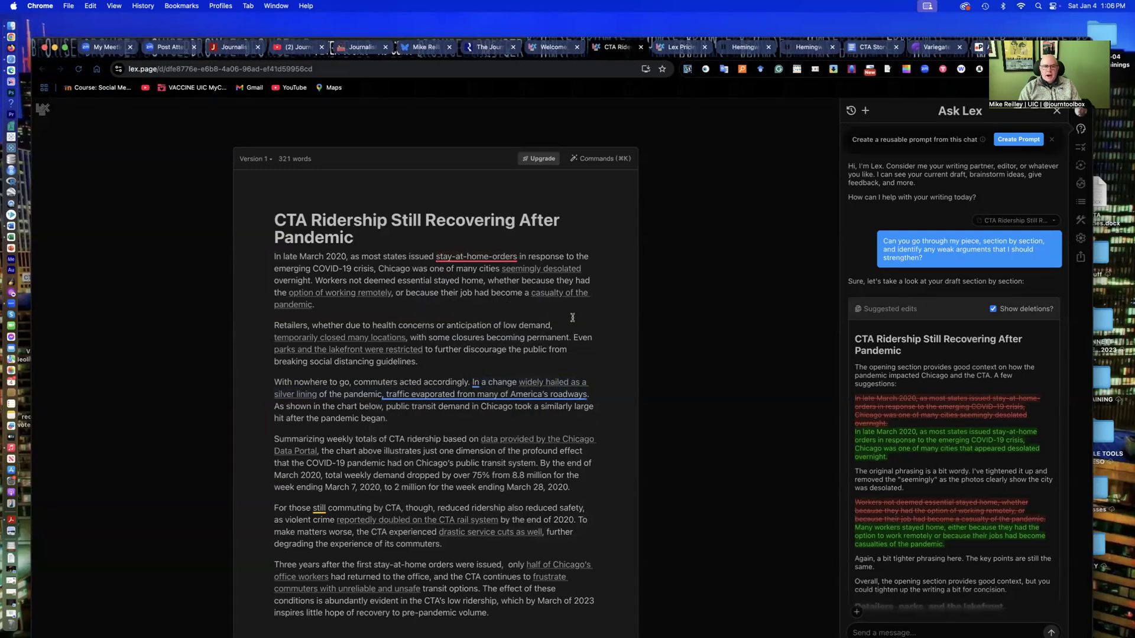
Step: Go back to the Journalist's Toolbox site and scroll down its homepage
click(354, 237)
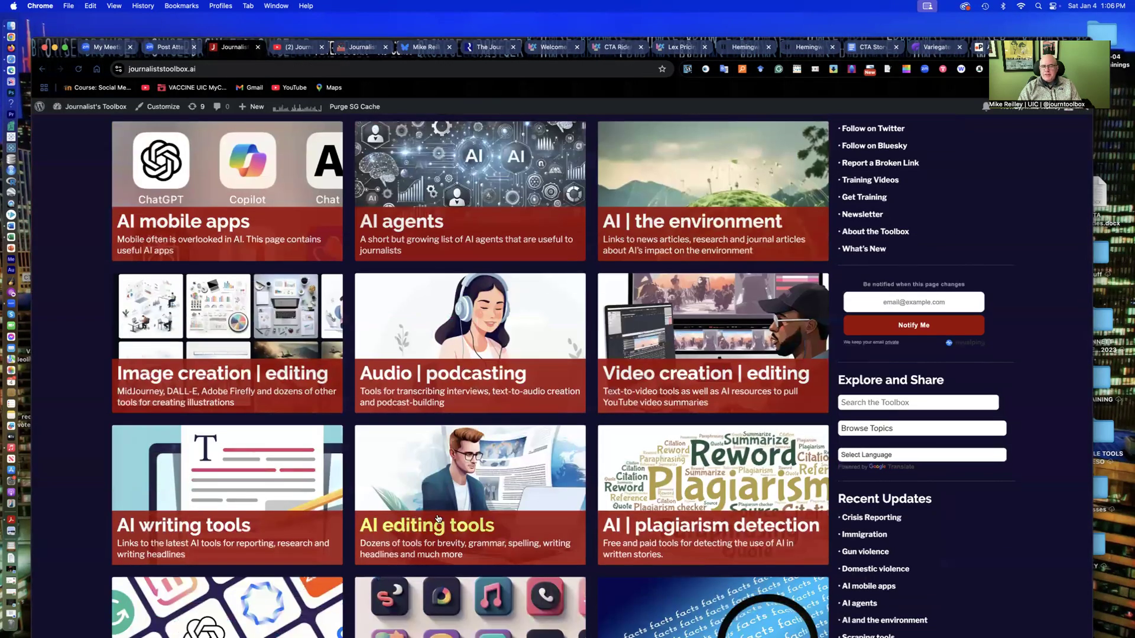
scroll(down, 3)
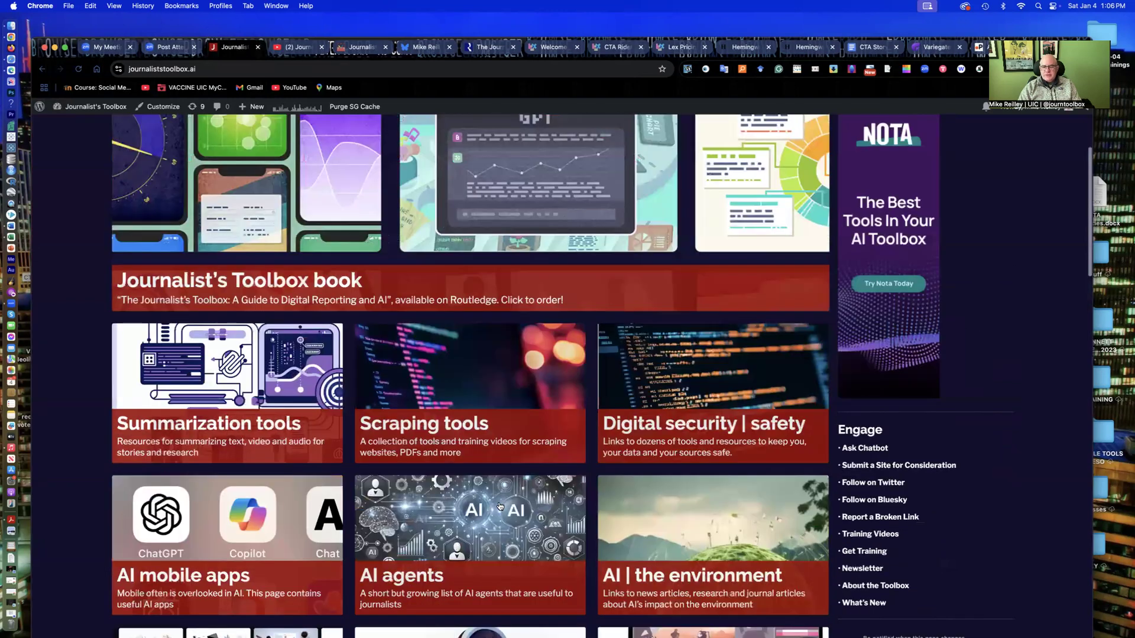